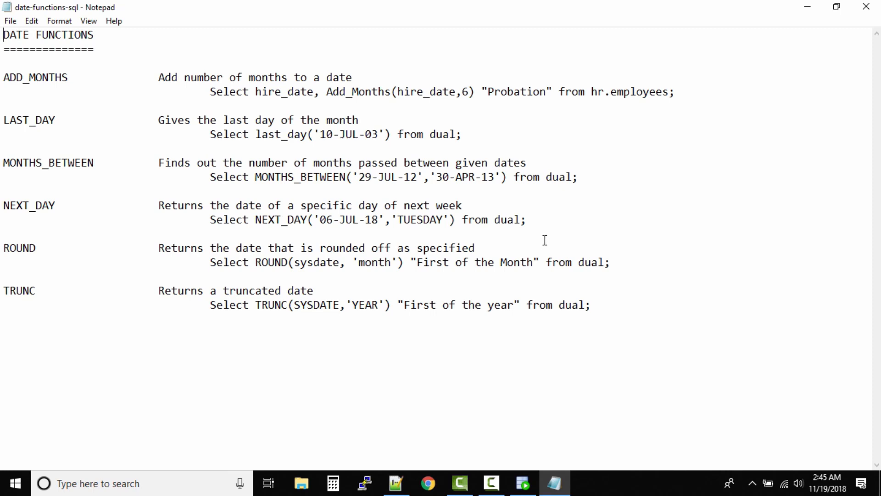
{"action": "mouse_move", "coordinate": [536, 260]}
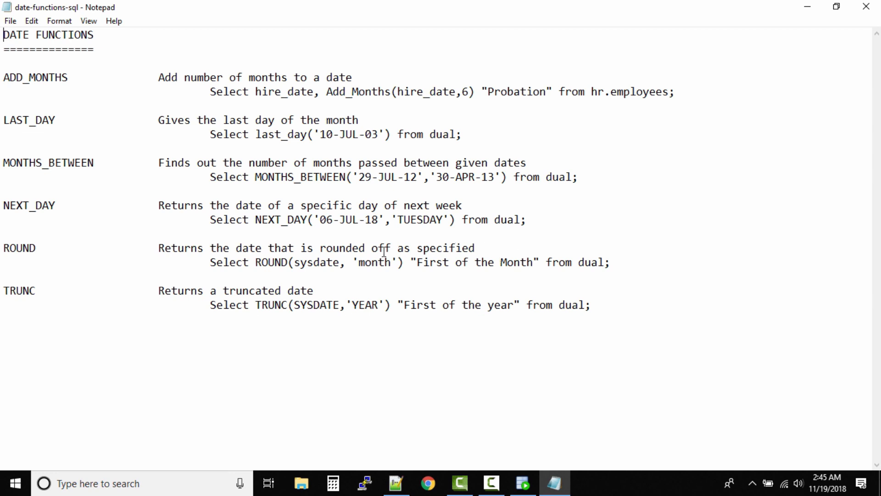
{"action": "mouse_move", "coordinate": [170, 270]}
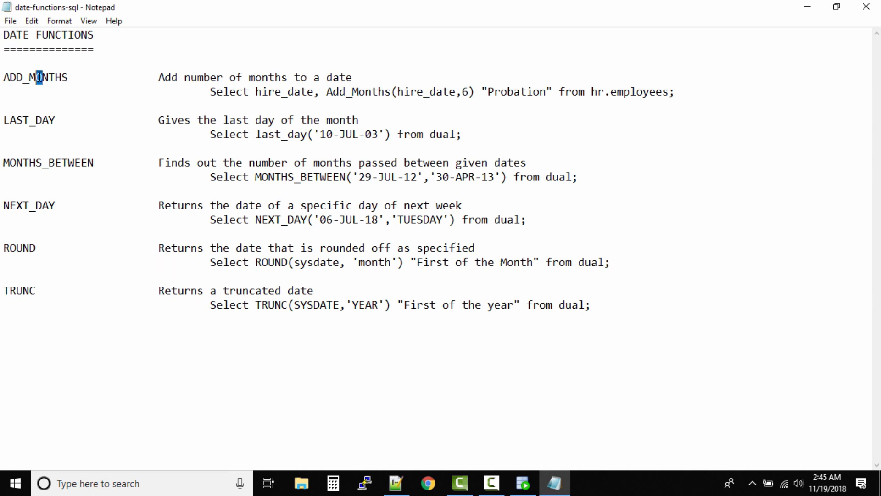
Step: Highlight parts of the ADD_MONTHS example: the function name, hire_date and the Probation alias
{"action": "double_click", "coordinate": [35, 77]}
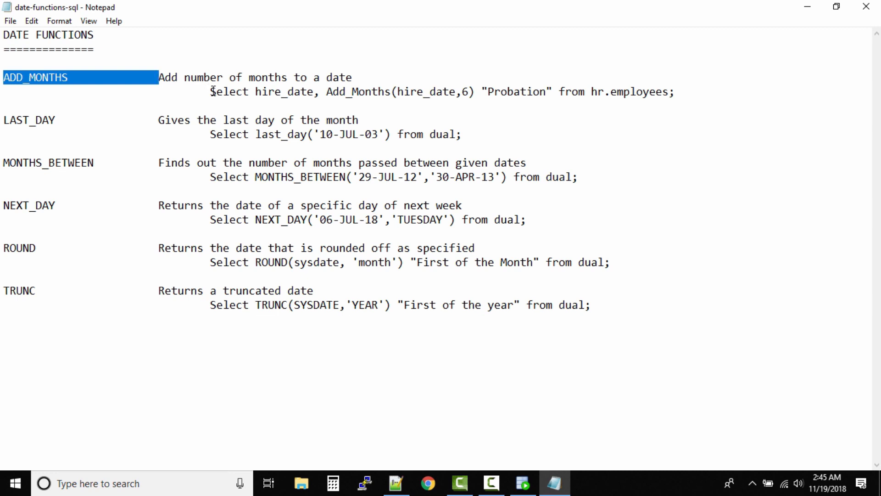
{"action": "left_click", "coordinate": [159, 77]}
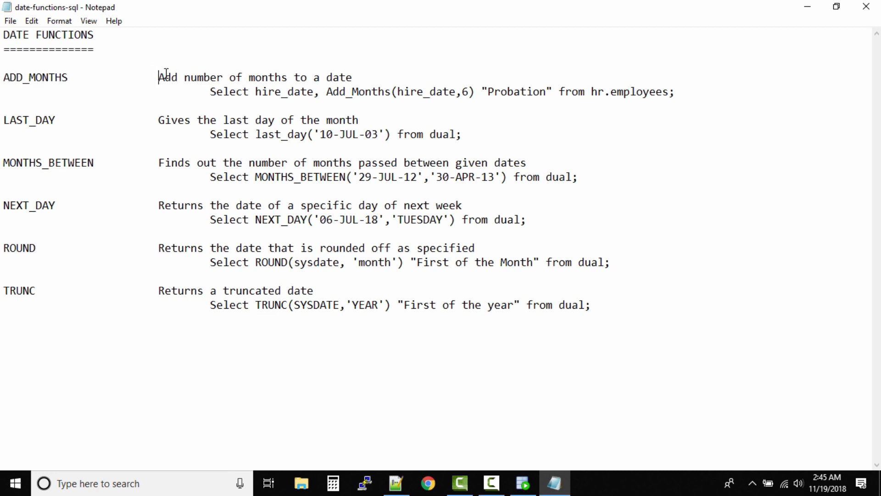
{"action": "mouse_move", "coordinate": [276, 100]}
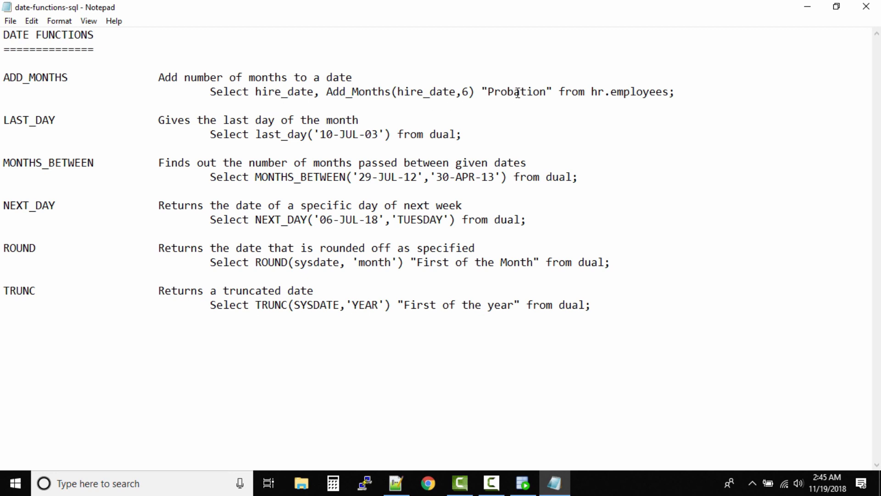
{"action": "left_click_drag", "start_coordinate": [326, 91], "coordinate": [471, 91]}
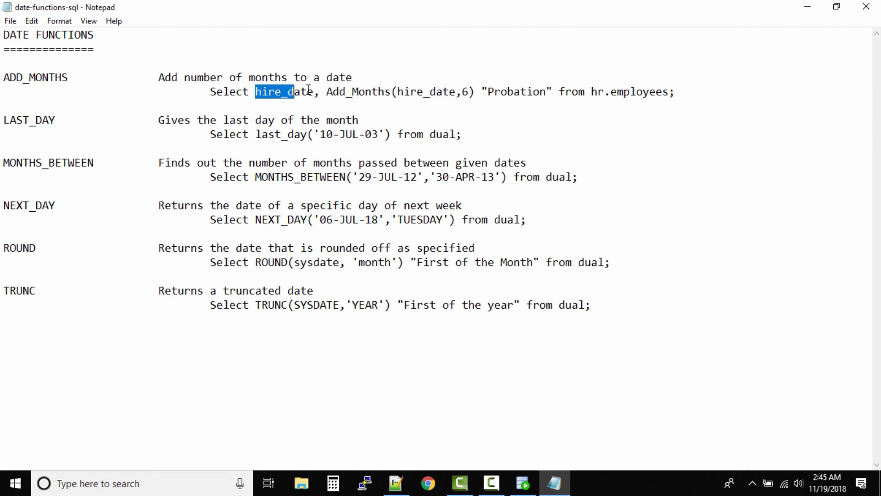
{"action": "left_click", "coordinate": [490, 92]}
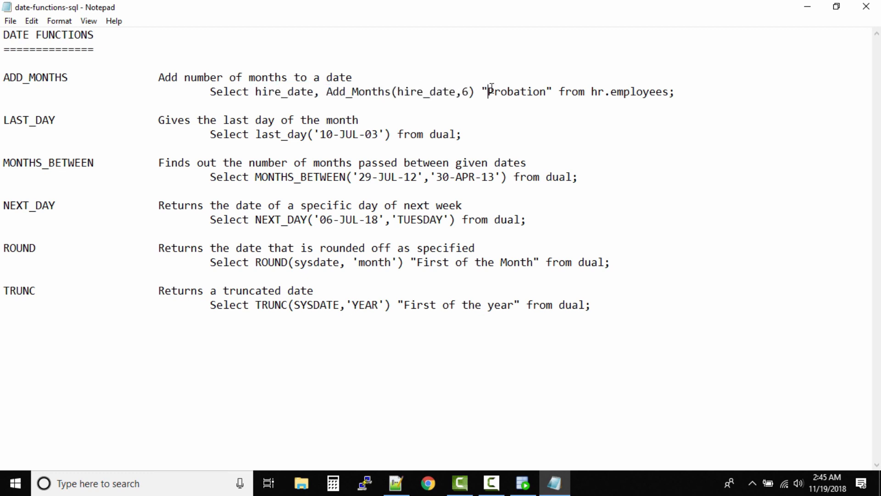
{"action": "double_click", "coordinate": [517, 91]}
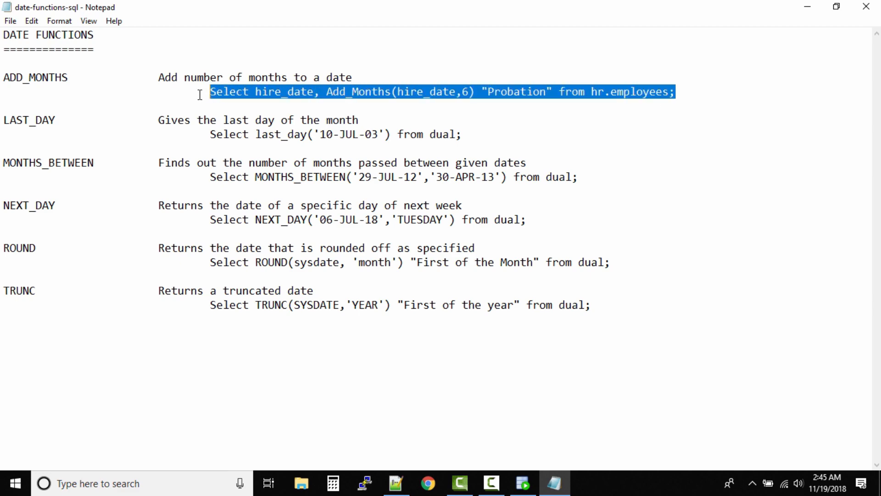
Step: Run the Add_Months query from a new worksheet line, returning 50 hire dates with Probation dates
{"action": "left_click", "coordinate": [524, 483]}
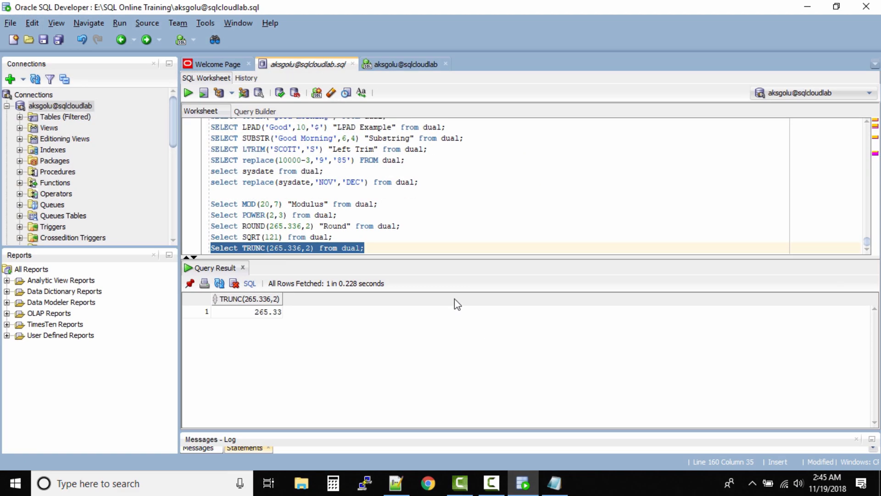
{"action": "left_click", "coordinate": [365, 248]}
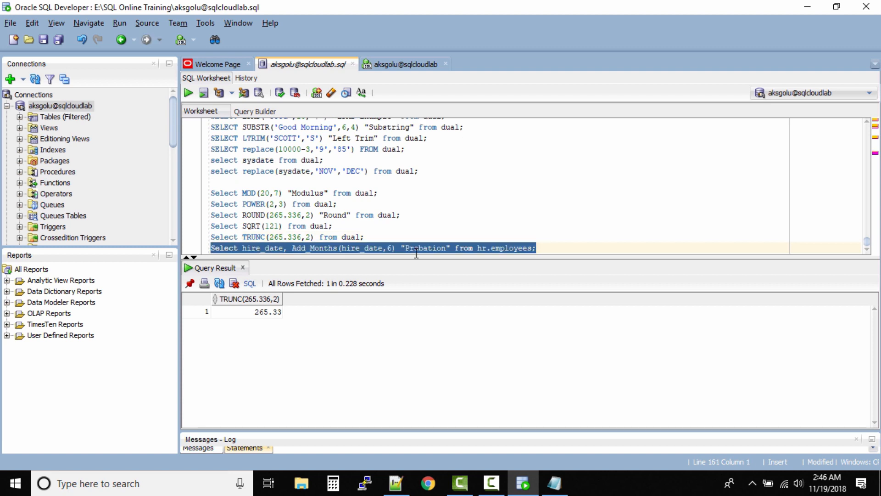
{"action": "left_click", "coordinate": [188, 93]}
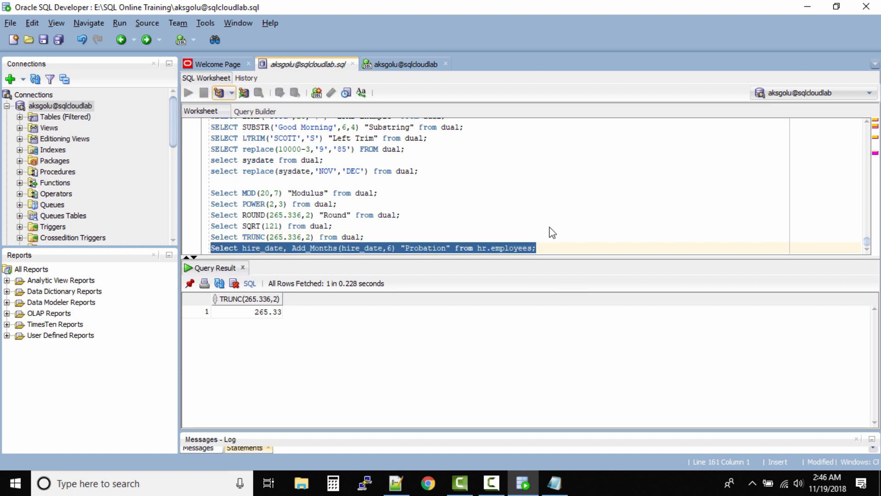
{"action": "left_click", "coordinate": [188, 92]}
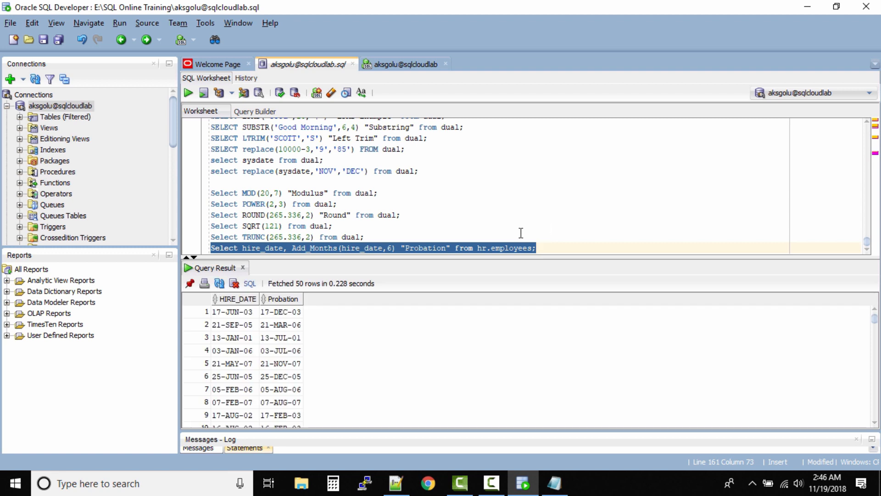
{"action": "mouse_move", "coordinate": [281, 327]}
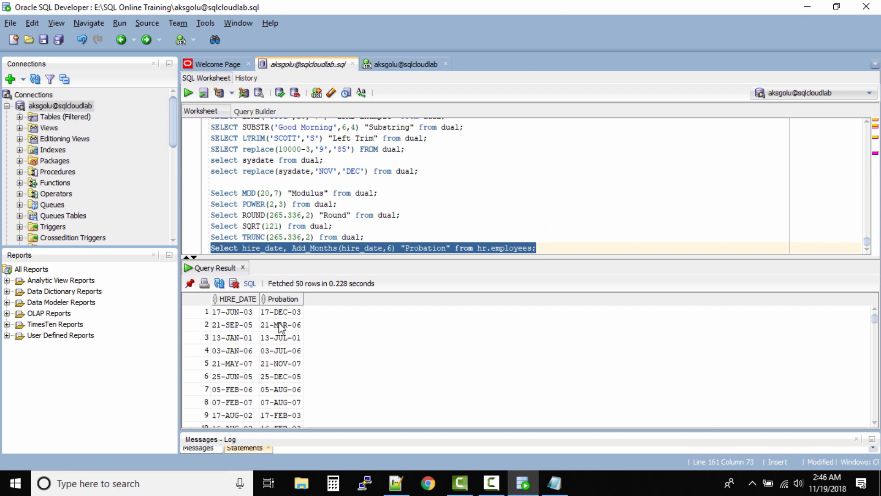
{"action": "mouse_move", "coordinate": [225, 320]}
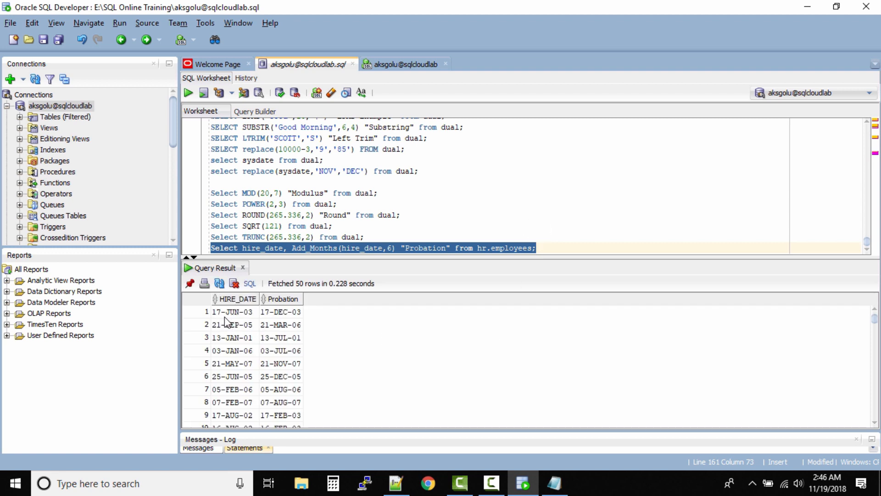
{"action": "mouse_move", "coordinate": [247, 327]}
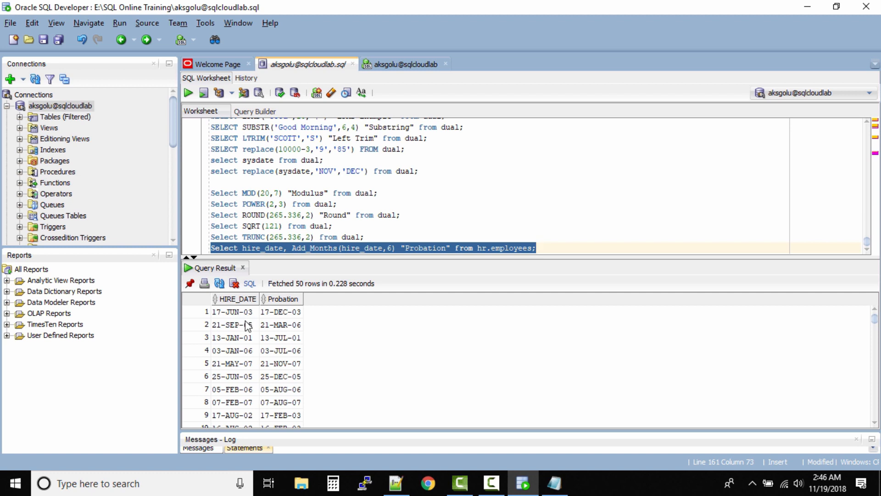
{"action": "mouse_move", "coordinate": [270, 325]}
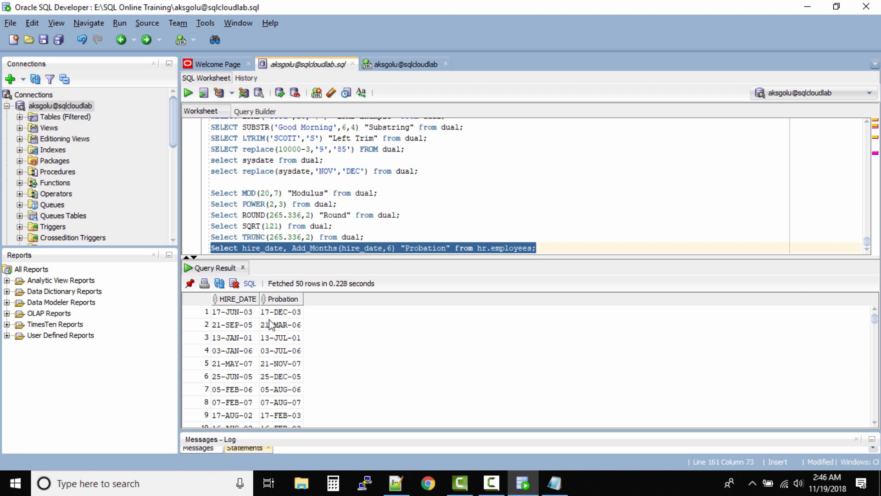
{"action": "mouse_move", "coordinate": [272, 315]}
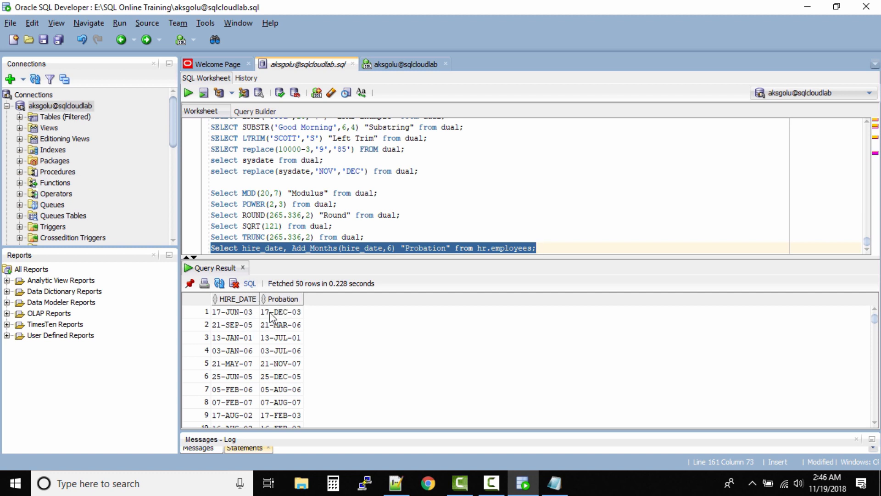
{"action": "mouse_move", "coordinate": [335, 311]}
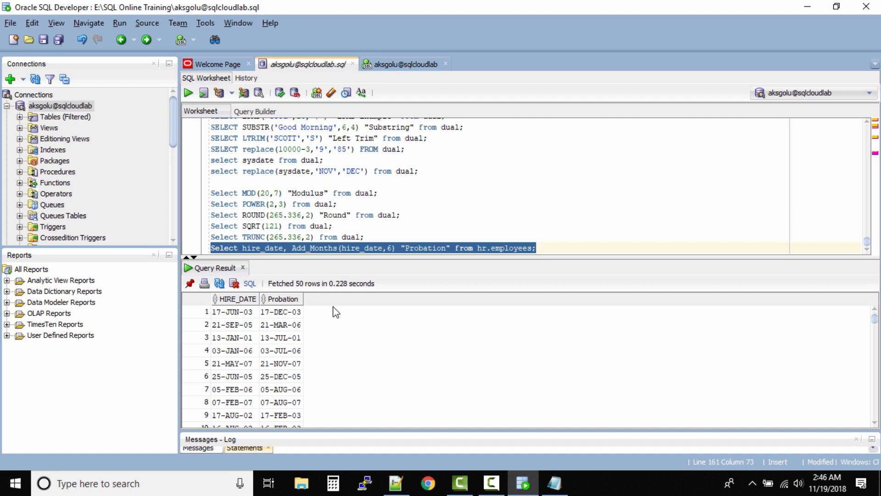
{"action": "mouse_move", "coordinate": [392, 251]}
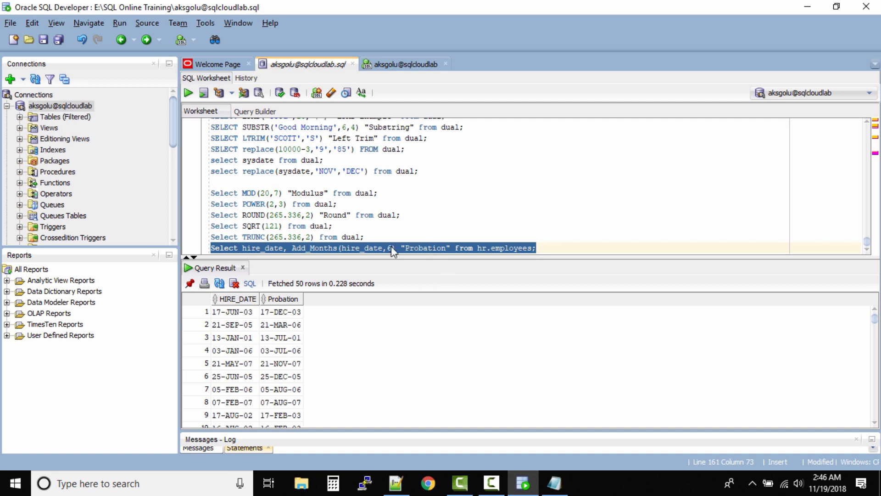
{"action": "left_click", "coordinate": [553, 494]}
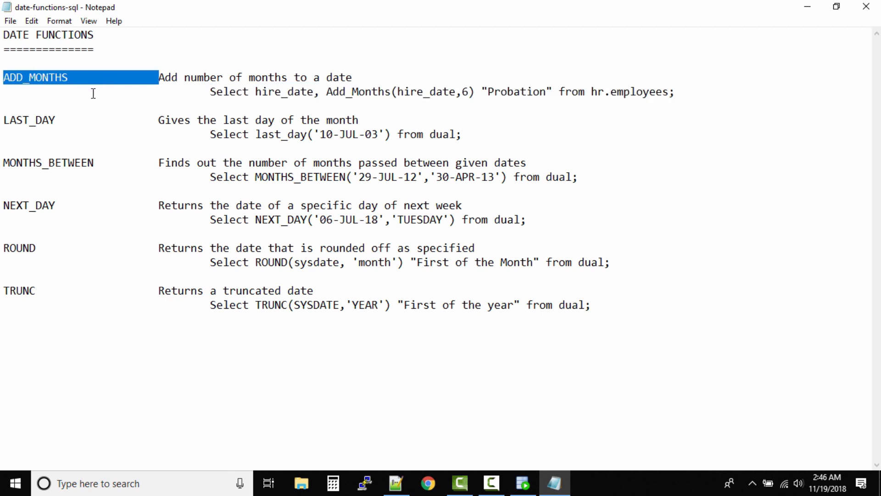
{"action": "mouse_move", "coordinate": [17, 120]}
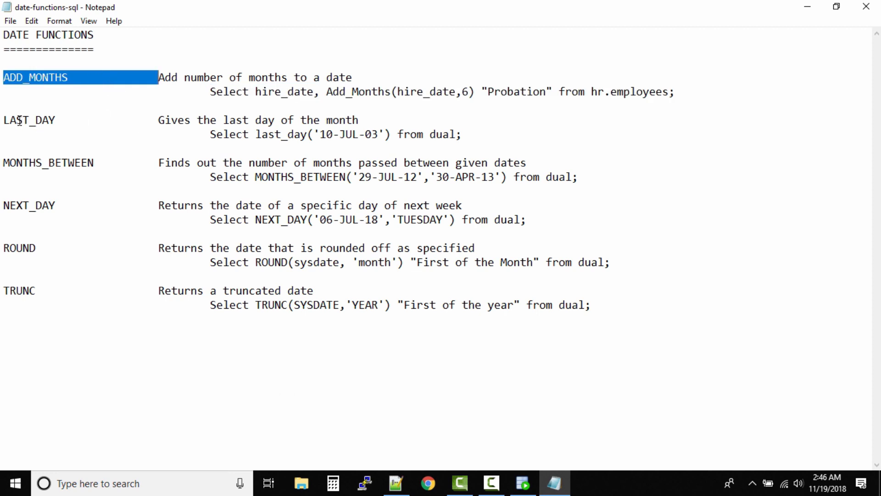
Step: Select the line 'Select last_day('10-JUL-03') from dual;' in the notes
{"action": "left_click_drag", "start_coordinate": [177, 120], "coordinate": [321, 120]}
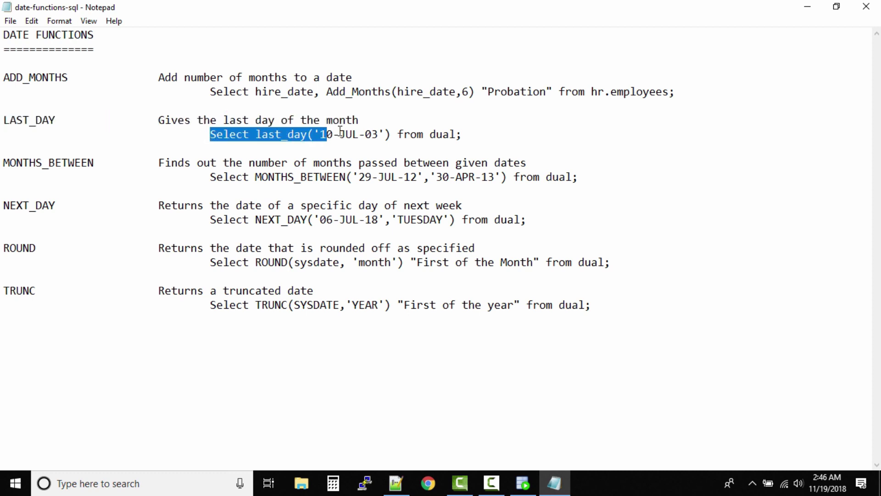
{"action": "left_click_drag", "start_coordinate": [326, 135], "coordinate": [462, 135]}
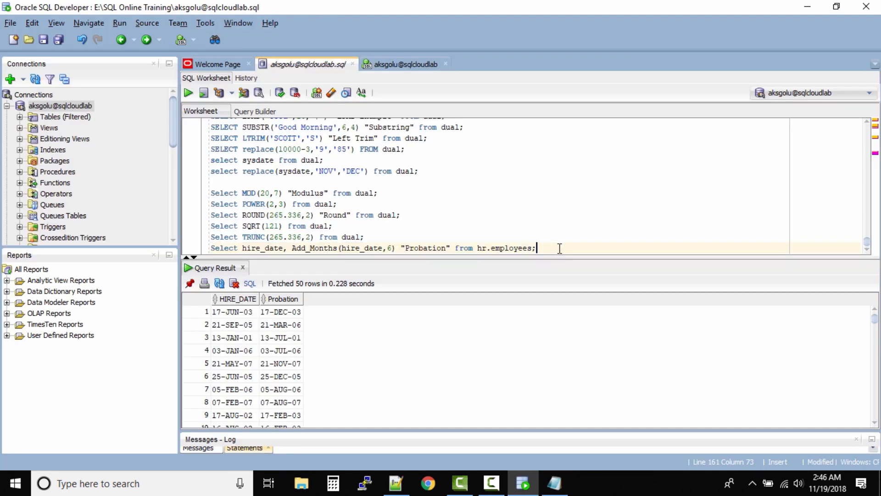
Step: Enter and run Select last_day('10-JUL-03') from dual;, getting 31-JUL-03
{"action": "type", "text": "Select last_day('10-JUL-03') from dual;"}
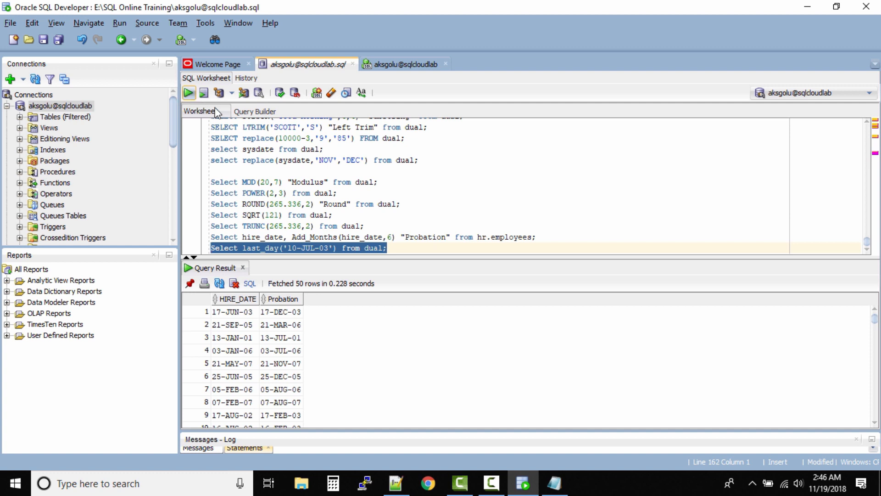
{"action": "left_click", "coordinate": [188, 92]}
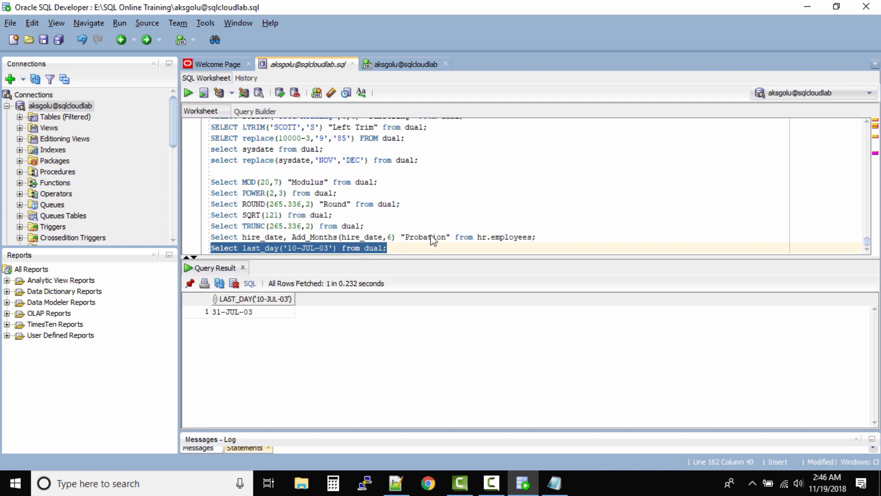
{"action": "left_click", "coordinate": [233, 312]}
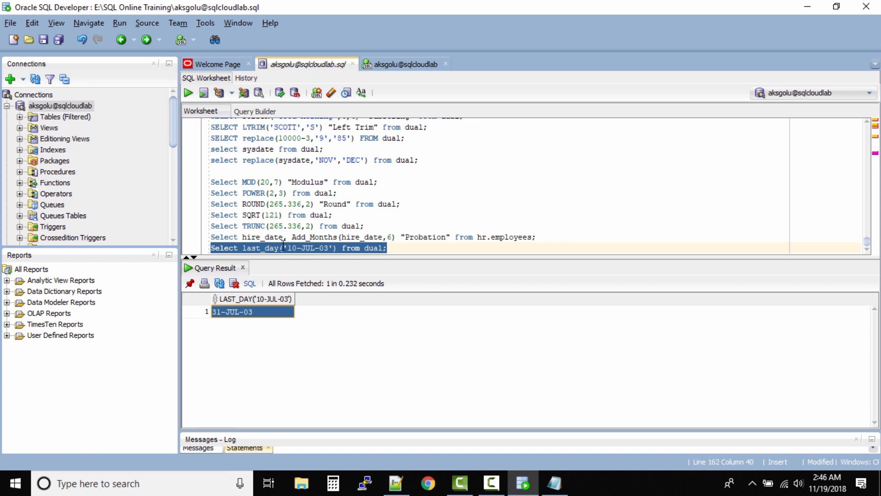
Step: Select the MONTHS_BETWEEN example query in the notes and carry it to the worksheet
{"action": "left_click", "coordinate": [555, 495]}
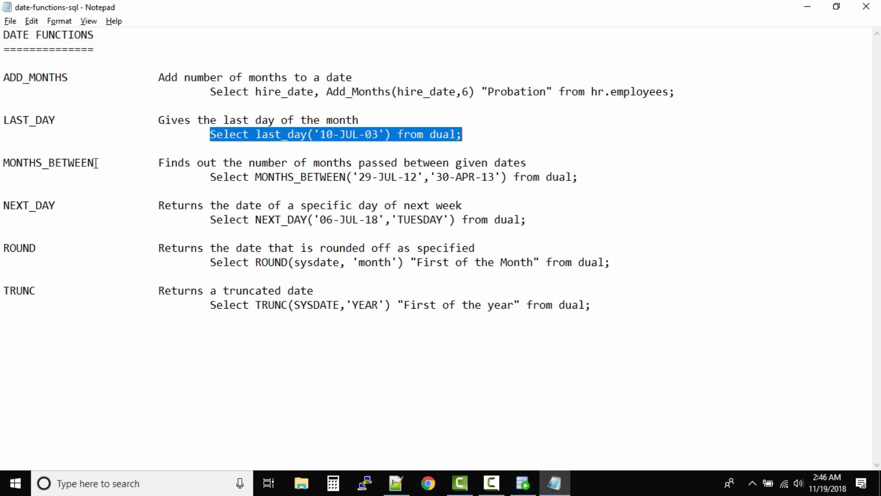
{"action": "double_click", "coordinate": [46, 162]}
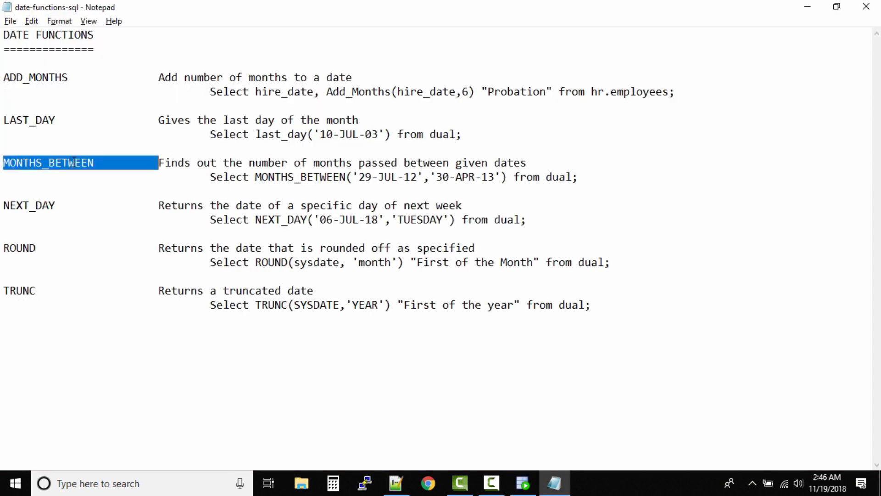
{"action": "mouse_move", "coordinate": [69, 163]}
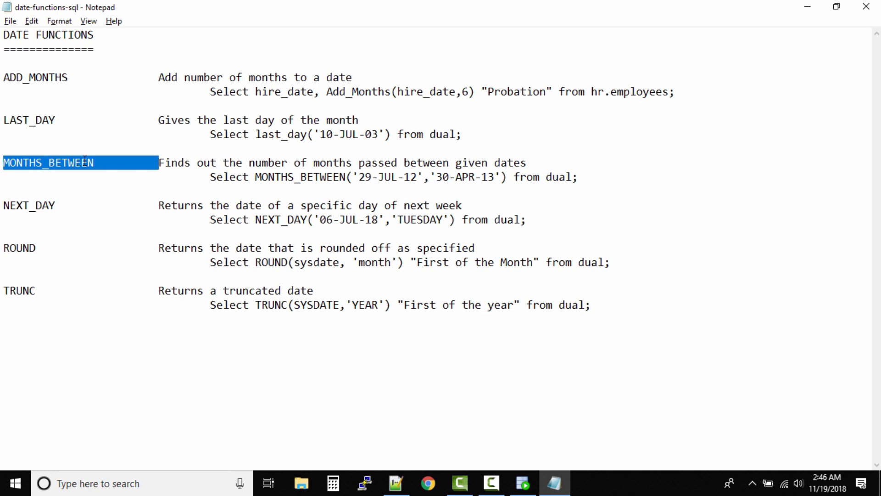
{"action": "left_click_drag", "start_coordinate": [183, 163], "coordinate": [418, 162]}
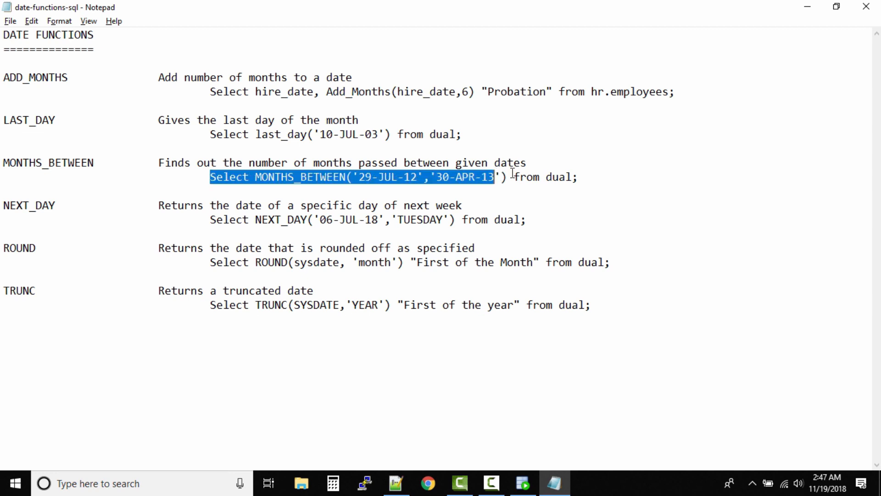
{"action": "key", "text": "alt+tab"}
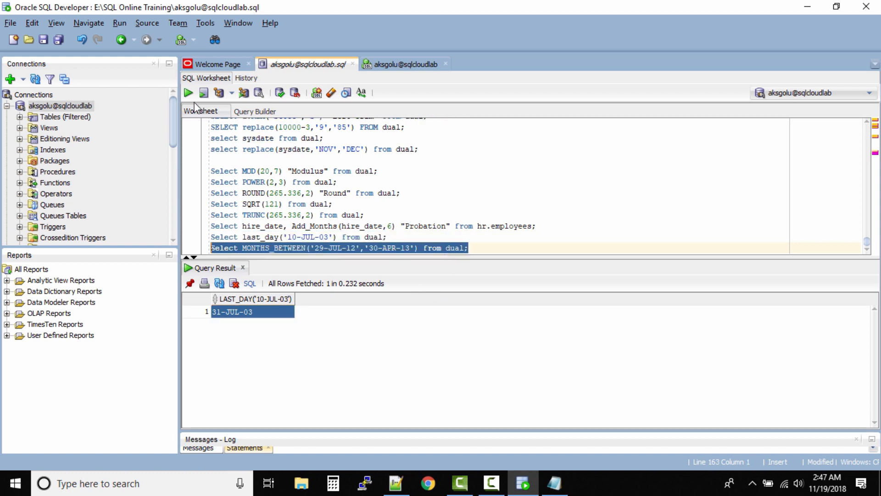
Step: Run MONTHS_BETWEEN for 29-JUL-12 and 30-APR-13, returning about -9.03 months
{"action": "left_click", "coordinate": [188, 93]}
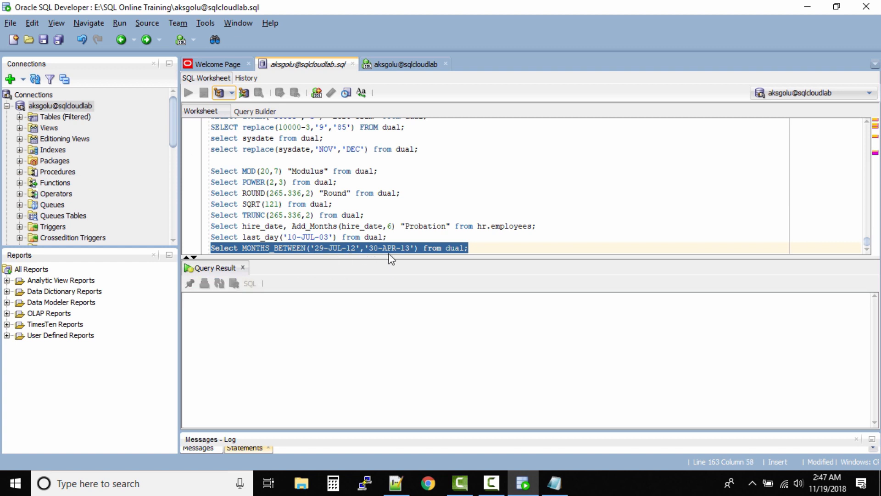
{"action": "left_click", "coordinate": [188, 93]}
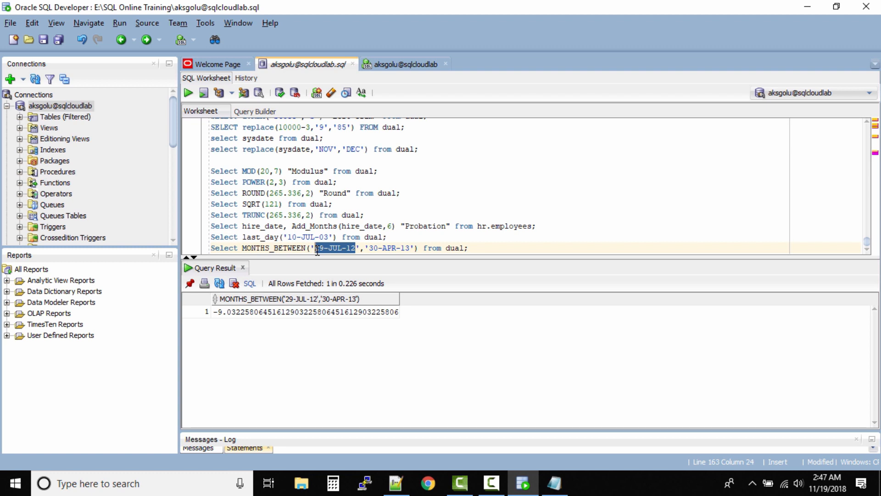
{"action": "mouse_move", "coordinate": [218, 330]}
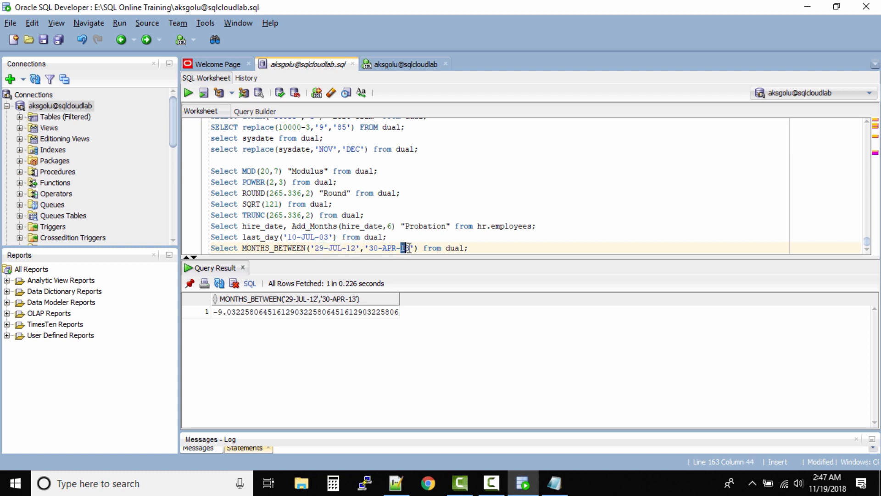
{"action": "mouse_move", "coordinate": [360, 258]}
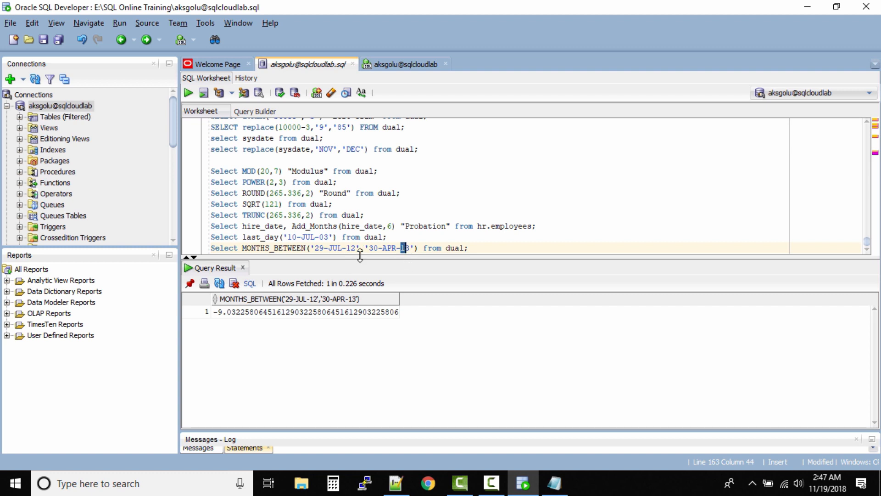
{"action": "mouse_move", "coordinate": [477, 247]}
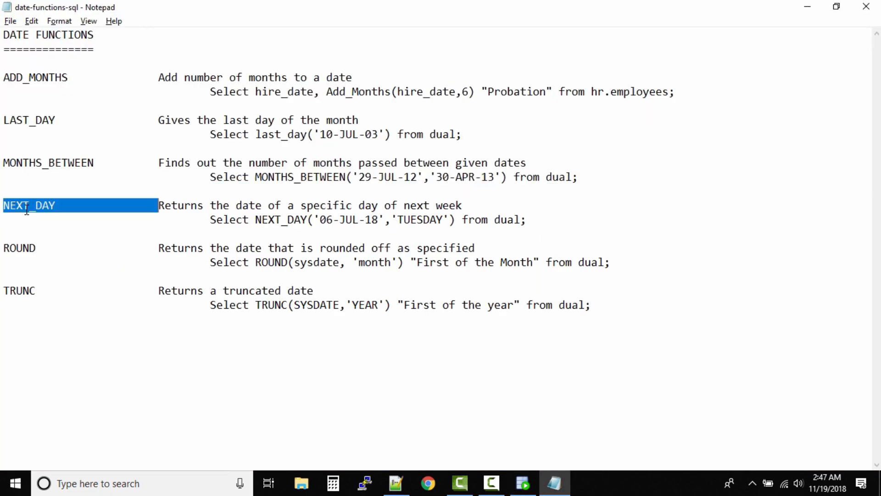
Step: Review the NEXT_DAY notes and check today's date on the calendar
{"action": "left_click_drag", "start_coordinate": [215, 205], "coordinate": [304, 205]}
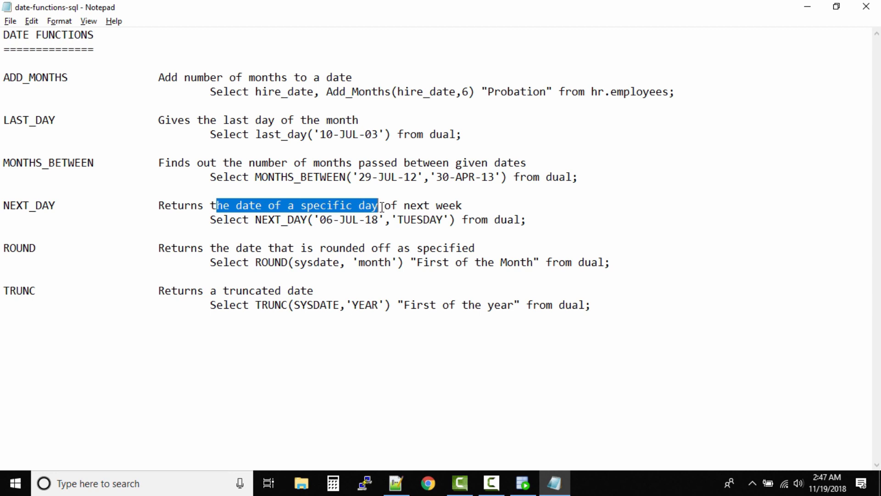
{"action": "left_click", "coordinate": [318, 220]}
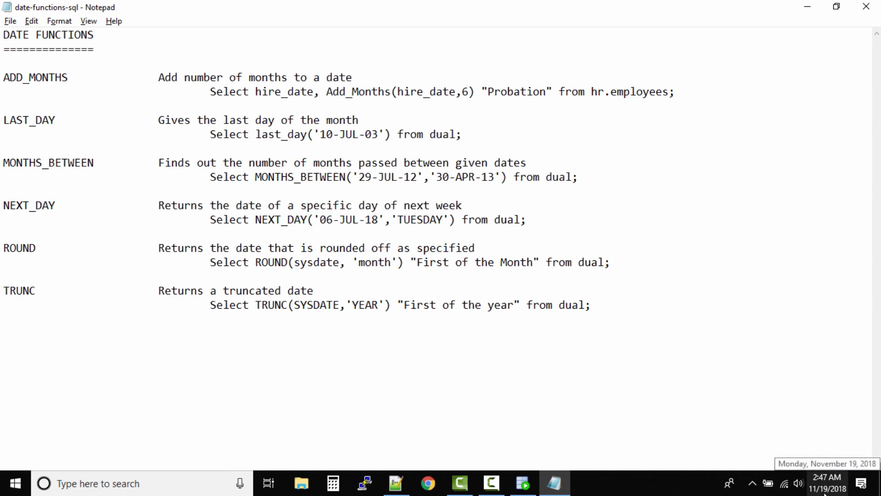
{"action": "left_click", "coordinate": [457, 205]}
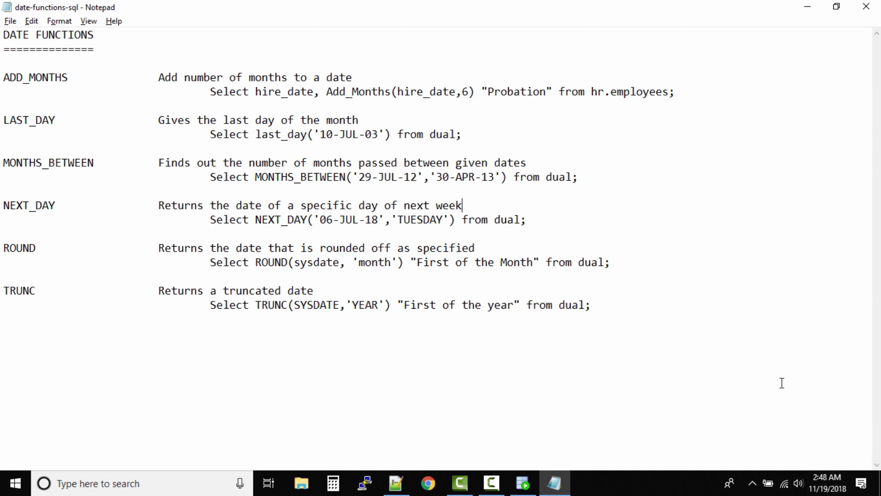
{"action": "mouse_move", "coordinate": [690, 248]}
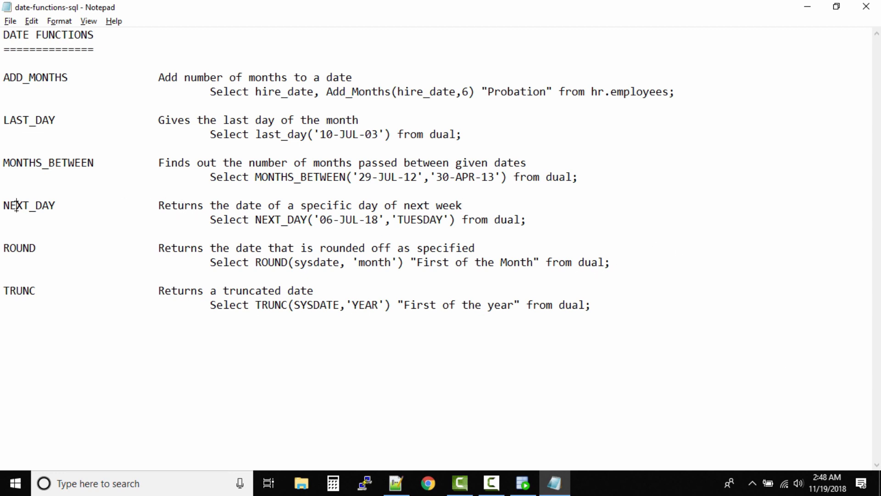
{"action": "double_click", "coordinate": [23, 219]}
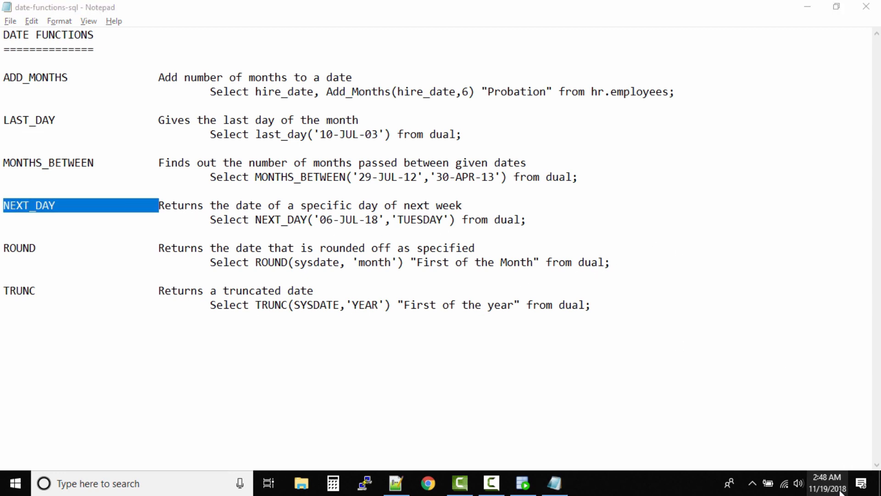
{"action": "left_click", "coordinate": [827, 483]}
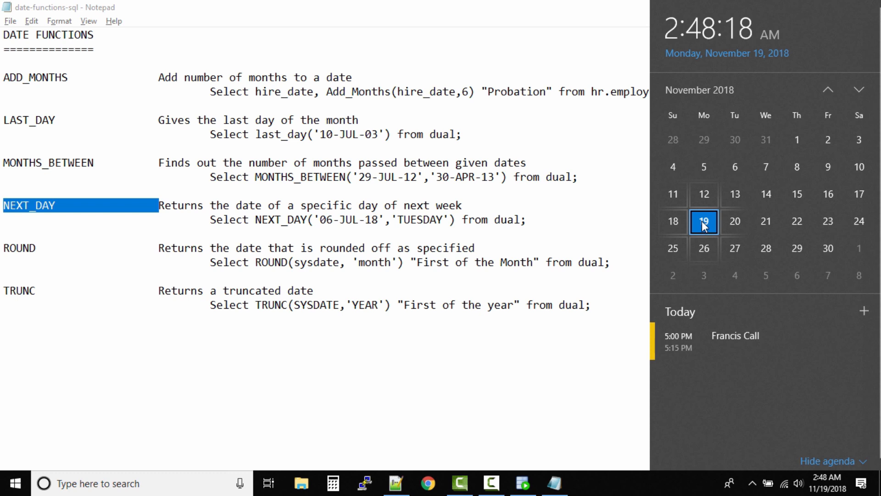
{"action": "left_click", "coordinate": [362, 231]}
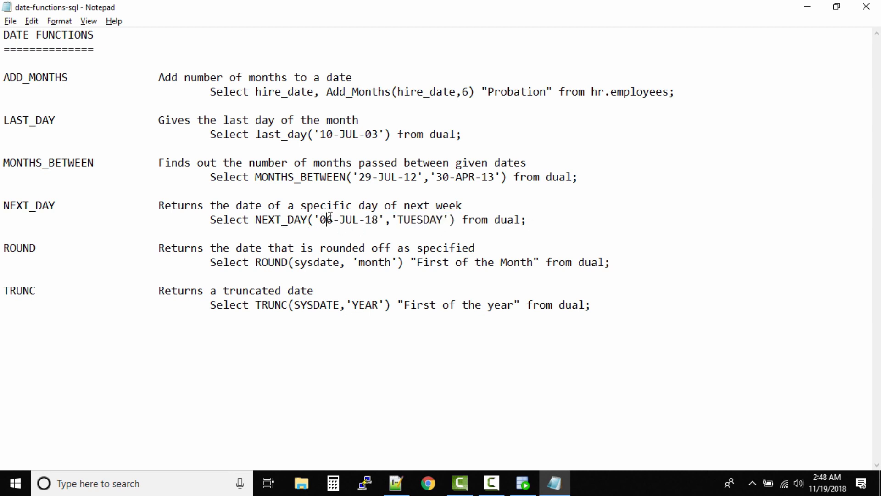
Step: Change the NEXT_DAY date to 19-NOV-18 and run it, returning 20-NOV-18
{"action": "left_click_drag", "start_coordinate": [315, 220], "coordinate": [378, 220]}
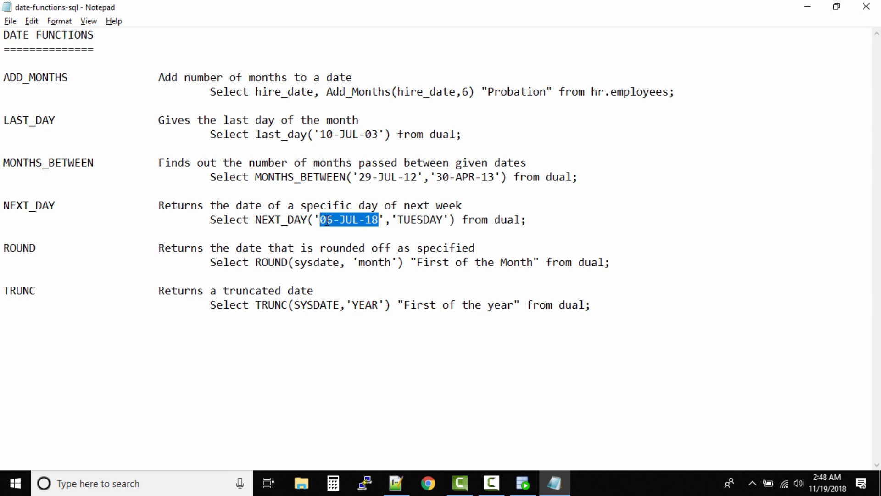
{"action": "type", "text": "10-NOV"}
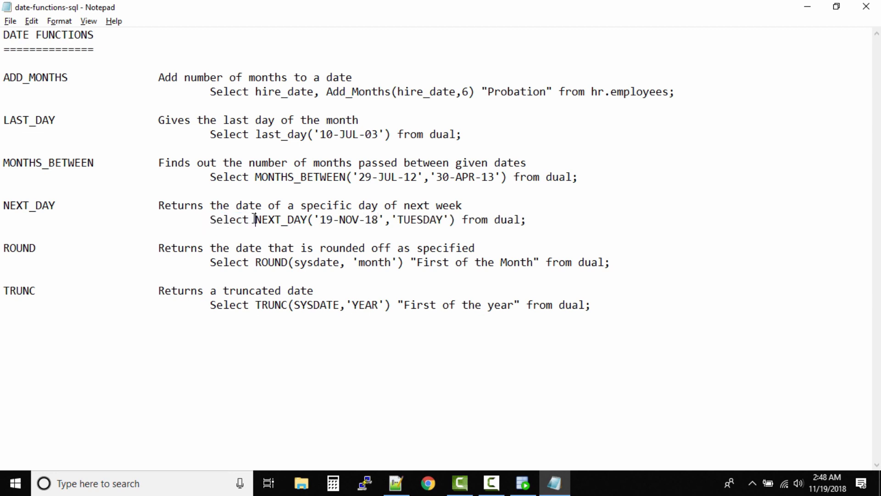
{"action": "double_click", "coordinate": [326, 219]}
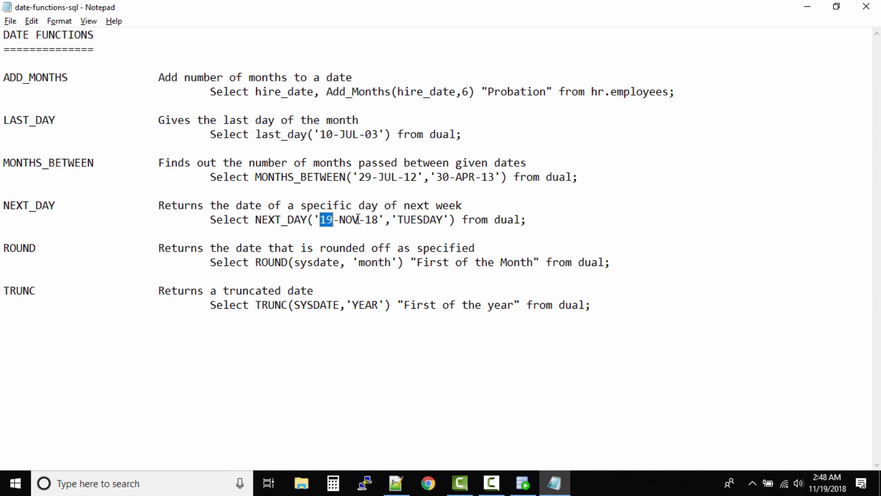
{"action": "double_click", "coordinate": [421, 220]}
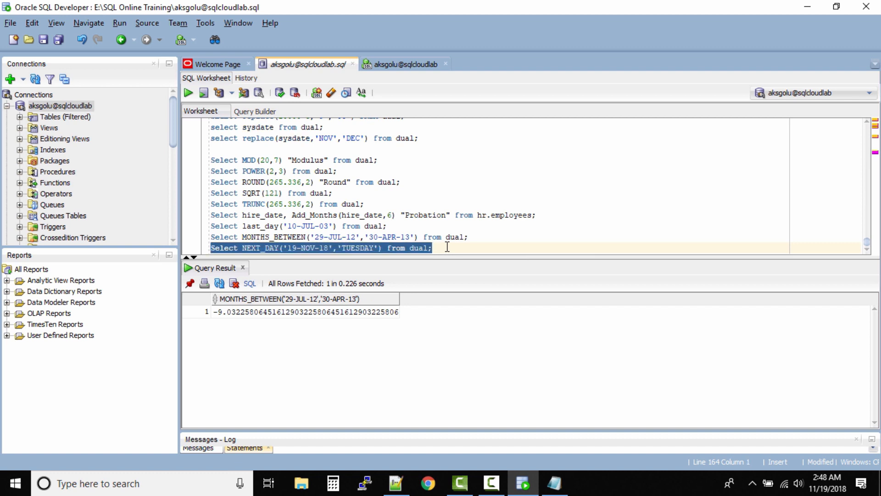
{"action": "left_click", "coordinate": [189, 93]}
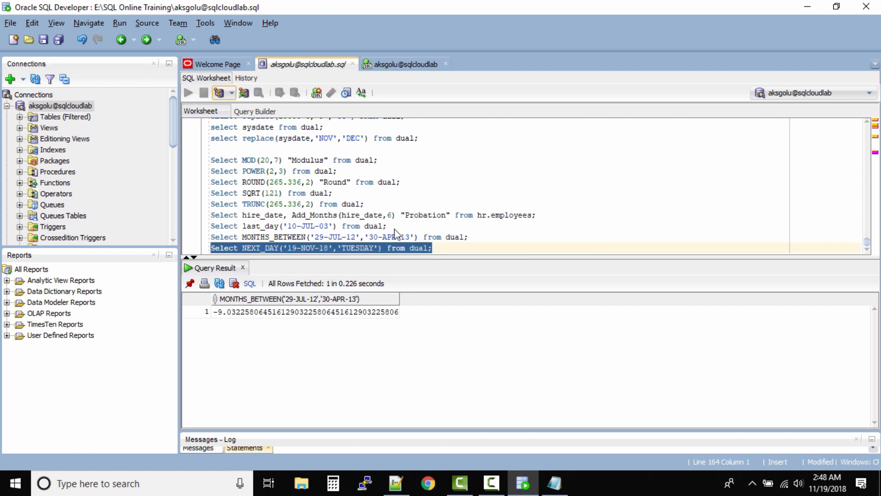
{"action": "left_click", "coordinate": [187, 93]}
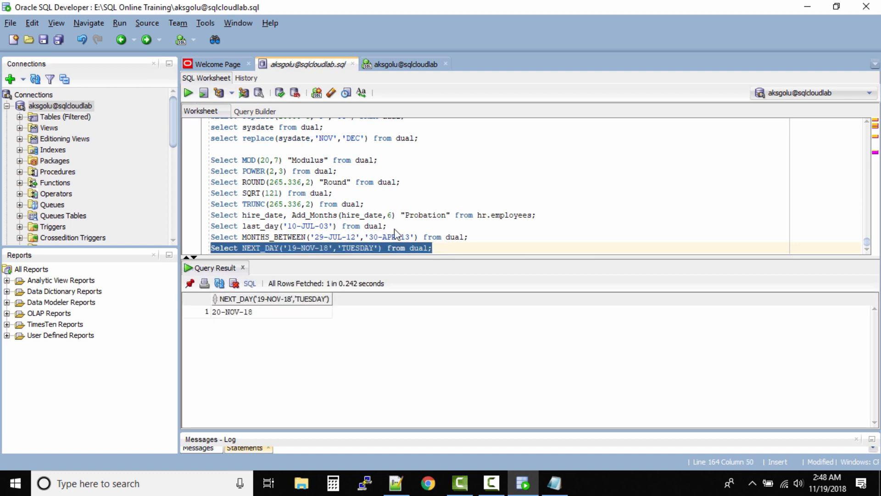
{"action": "left_click", "coordinate": [232, 312]}
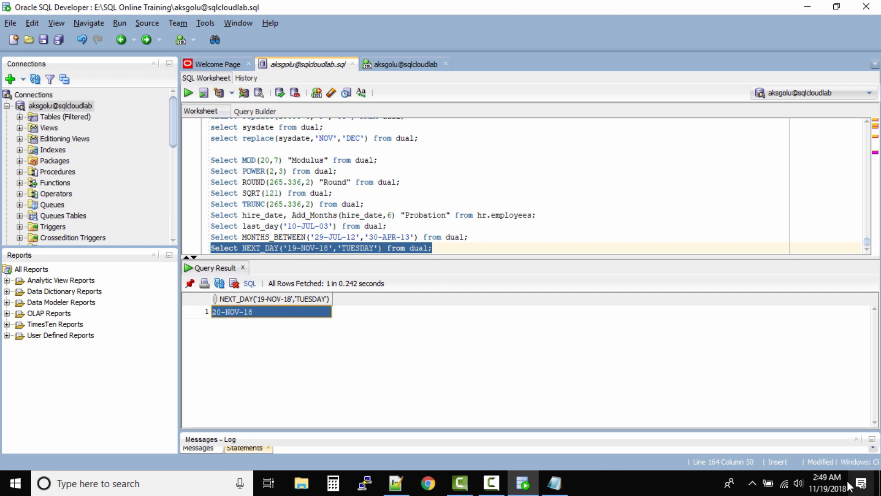
{"action": "left_click", "coordinate": [824, 484]}
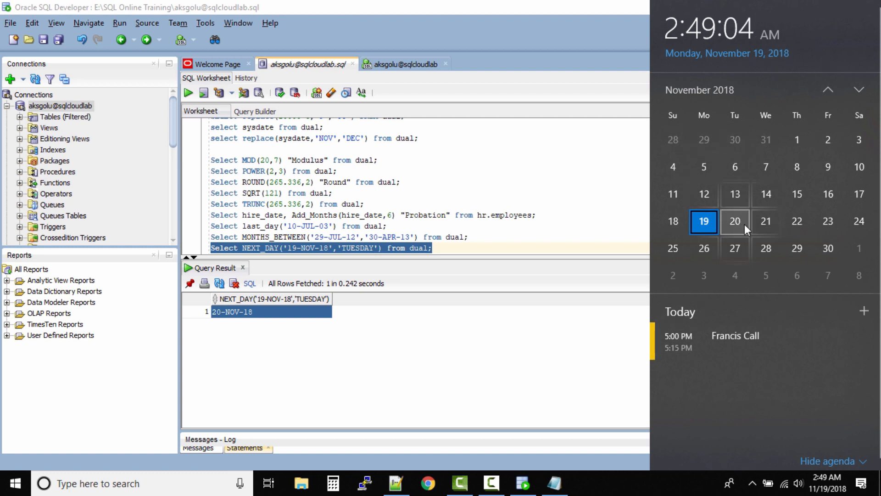
{"action": "mouse_move", "coordinate": [565, 271]}
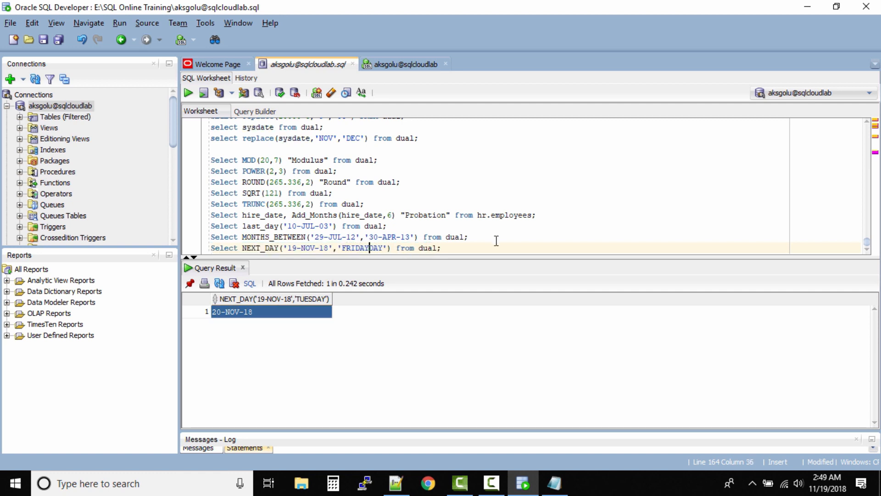
Step: Replace the fixed date with sysdate and select the NEXT_DAY statement for running
{"action": "left_click_drag", "start_coordinate": [239, 247], "coordinate": [441, 248]}
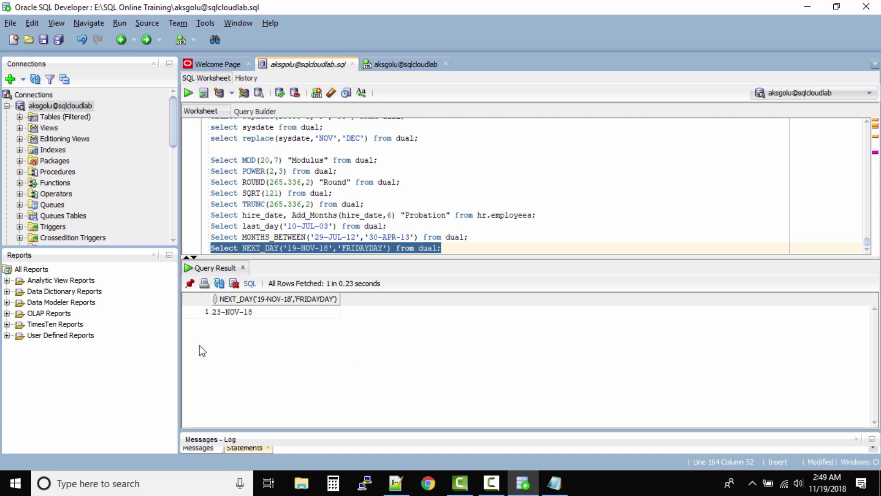
{"action": "mouse_move", "coordinate": [360, 252]}
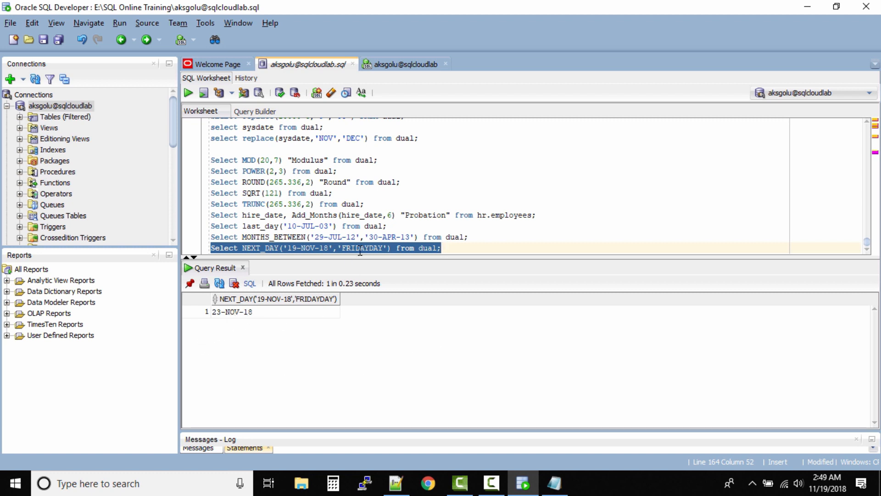
{"action": "left_click", "coordinate": [321, 237]}
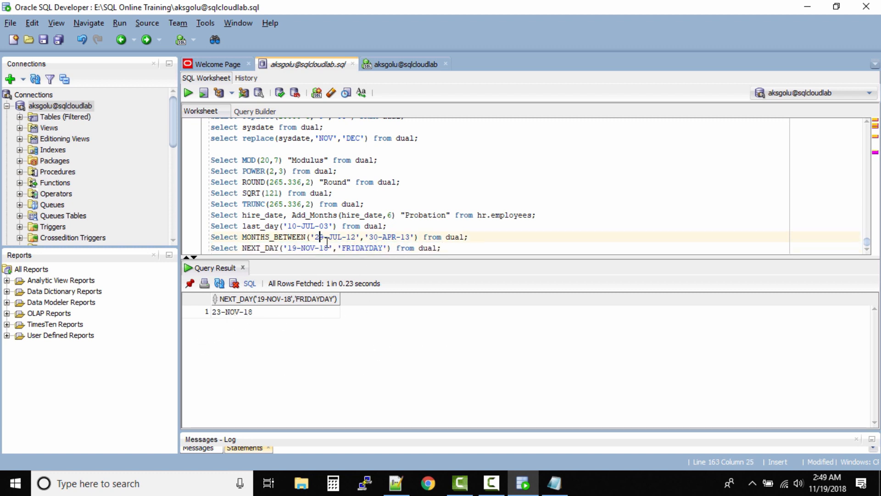
{"action": "double_click", "coordinate": [308, 248]}
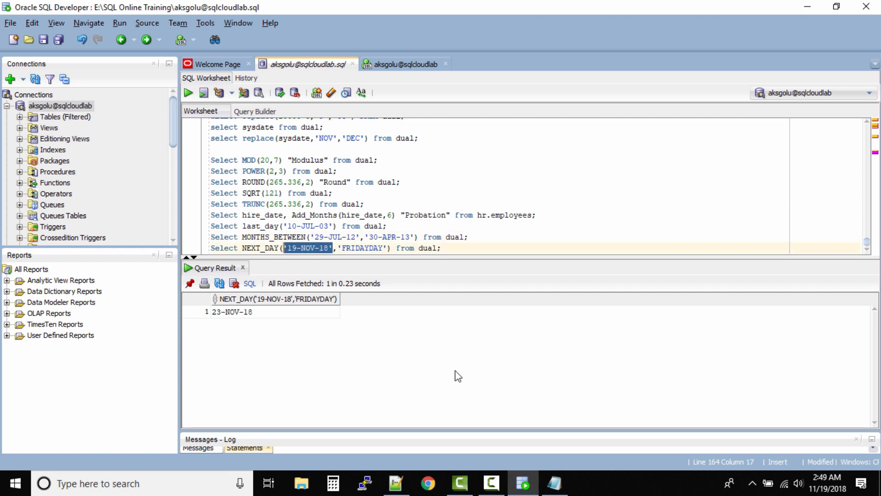
{"action": "type", "text": "sysdate"}
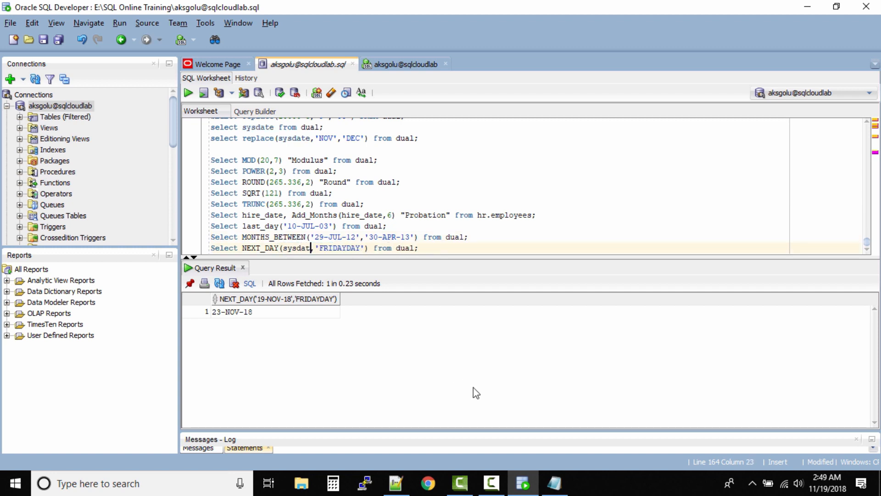
{"action": "left_click_drag", "start_coordinate": [325, 248], "coordinate": [423, 248]}
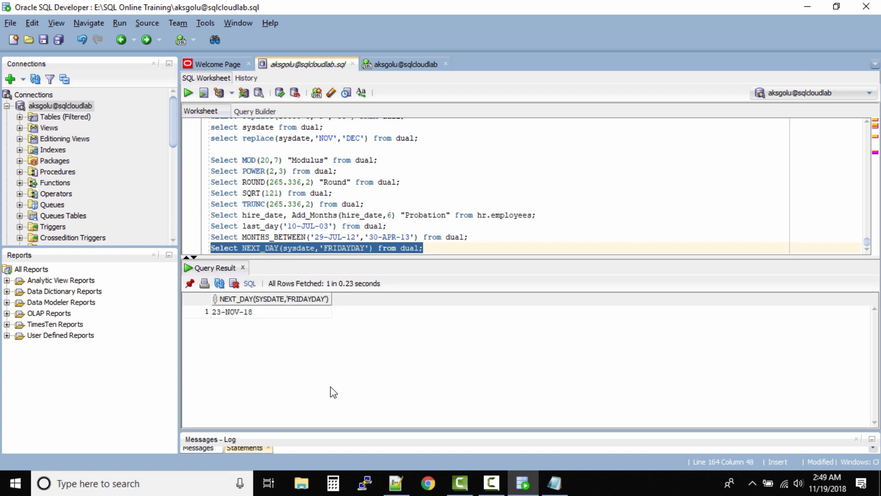
{"action": "mouse_move", "coordinate": [350, 382]}
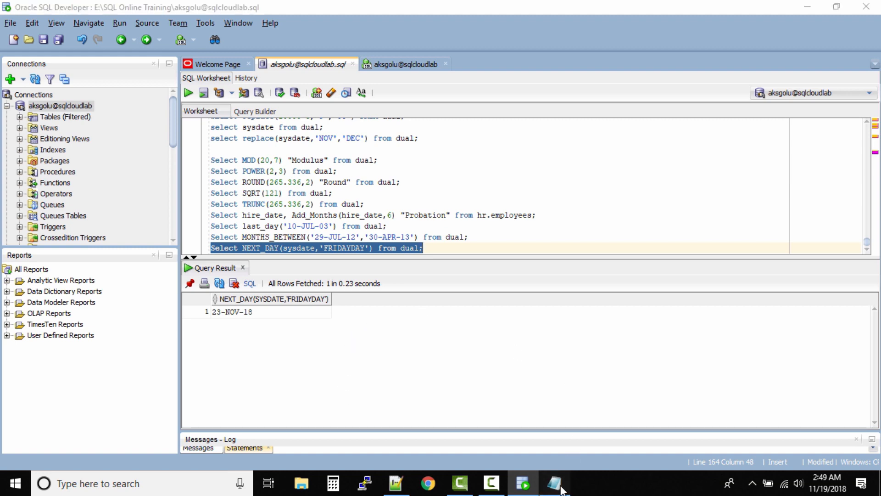
Step: Add blank lines beneath the ROUND example and highlight its 'month' argument
{"action": "left_click", "coordinate": [552, 490]}
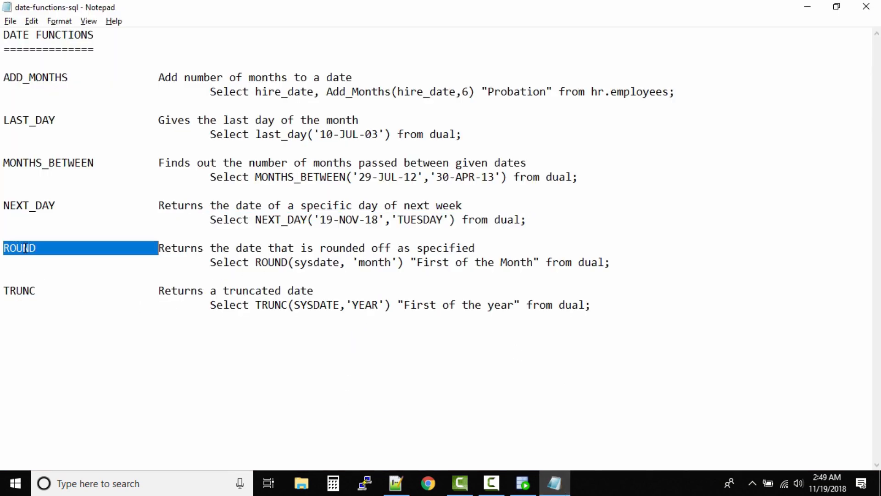
{"action": "double_click", "coordinate": [19, 290]}
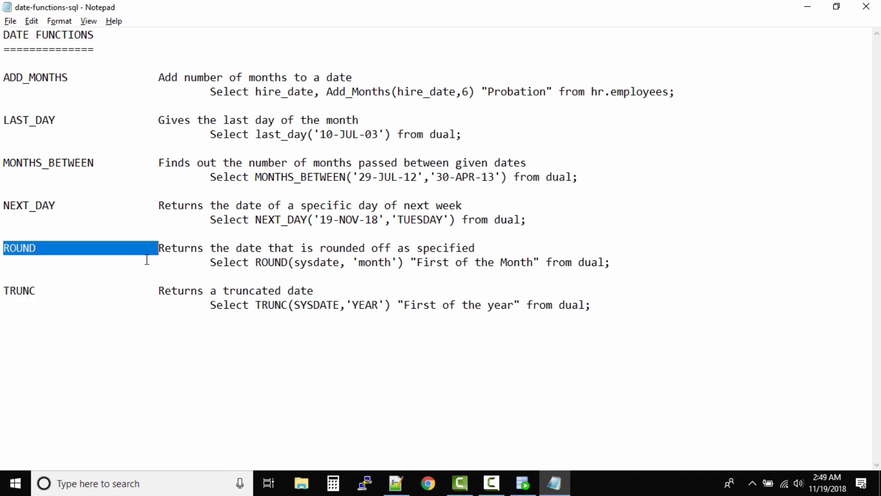
{"action": "left_click", "coordinate": [166, 248]}
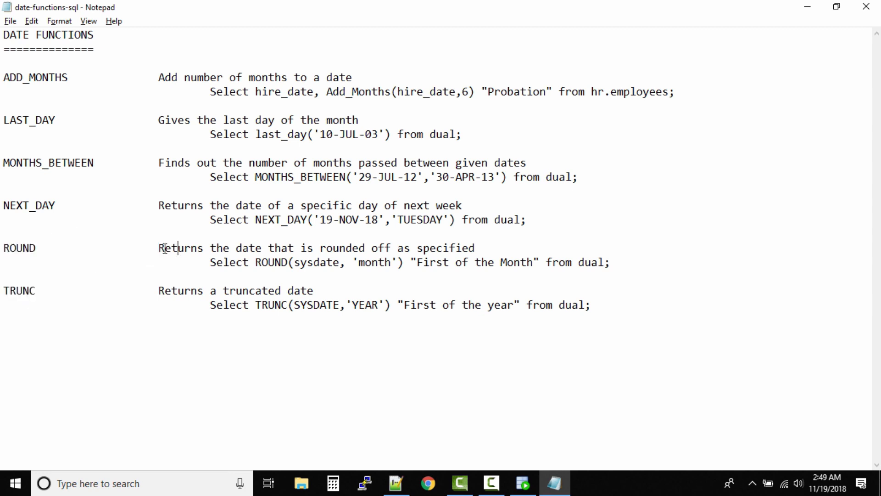
{"action": "mouse_move", "coordinate": [377, 399]}
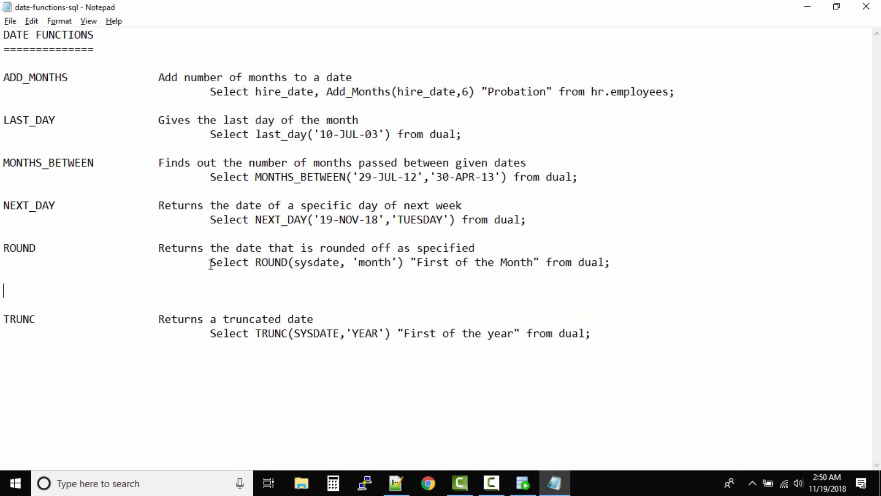
{"action": "left_click_drag", "start_coordinate": [288, 262], "coordinate": [351, 262]}
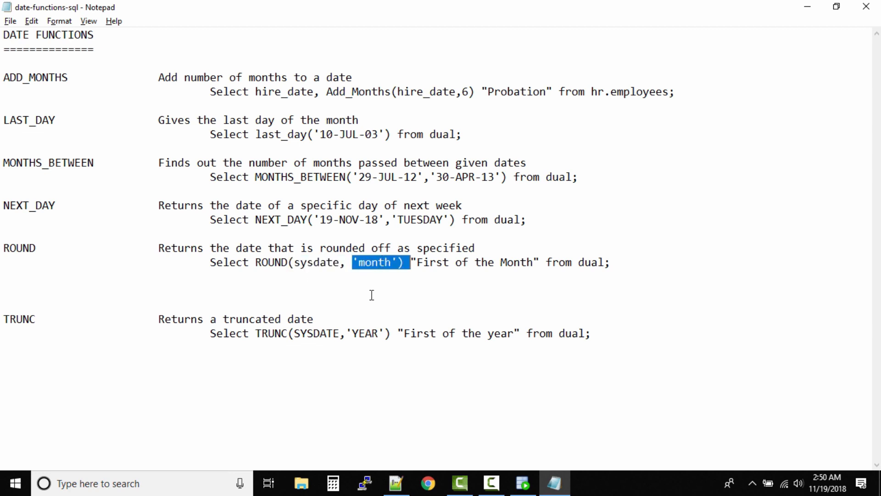
{"action": "mouse_move", "coordinate": [382, 287]}
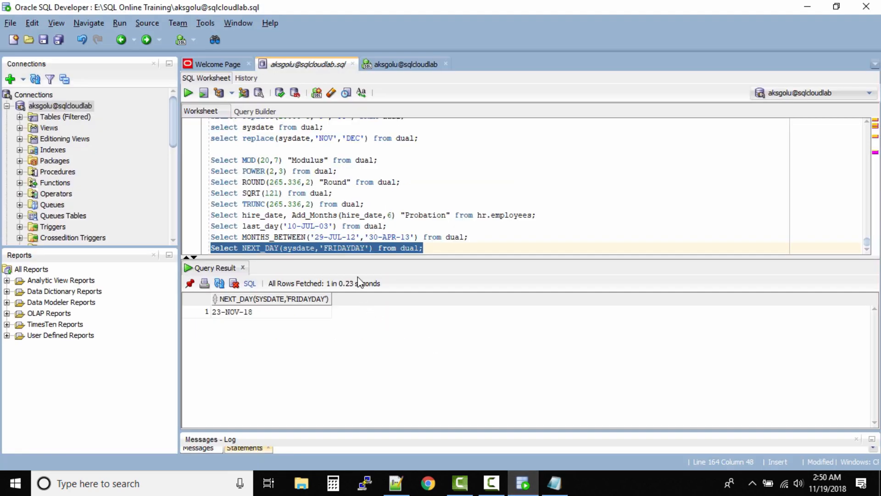
Step: Run ROUND(sysdate, 'month') as "First of the Month", returning 01-DEC-18
{"action": "type", "text": "Select ROUND(sysdate, 'month') \"First of the Month\" from dual;"}
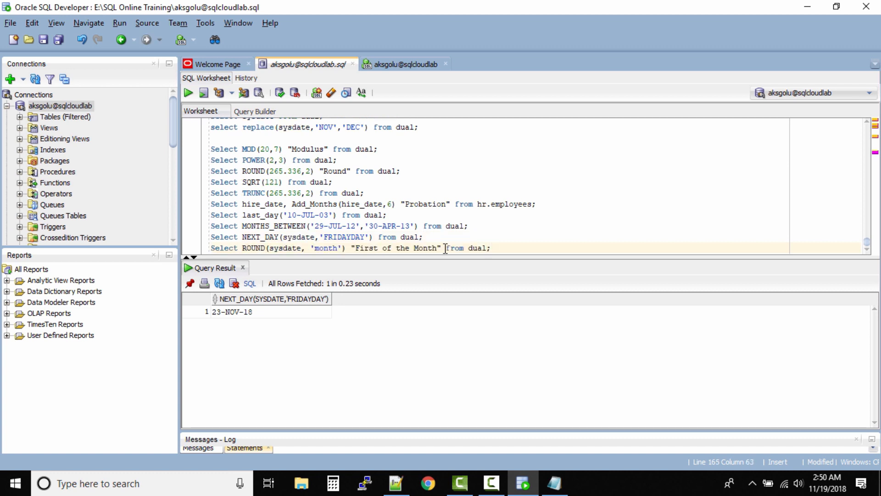
{"action": "left_click", "coordinate": [186, 92]}
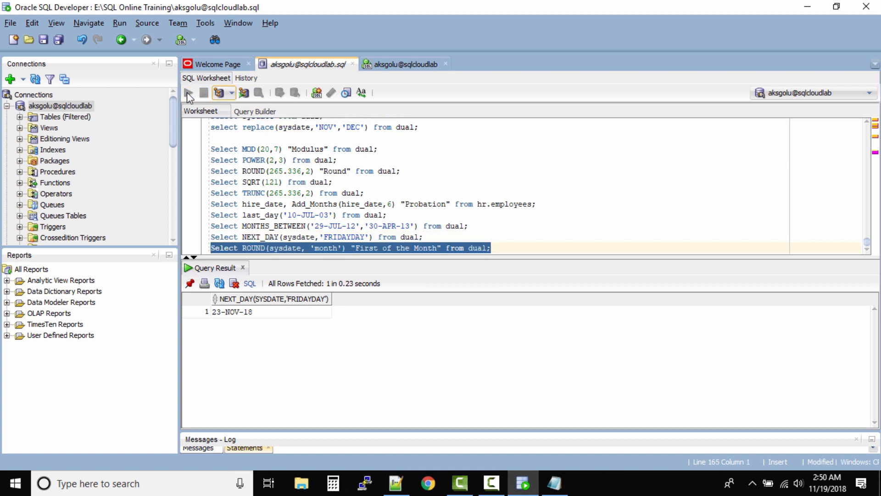
{"action": "left_click", "coordinate": [188, 92]}
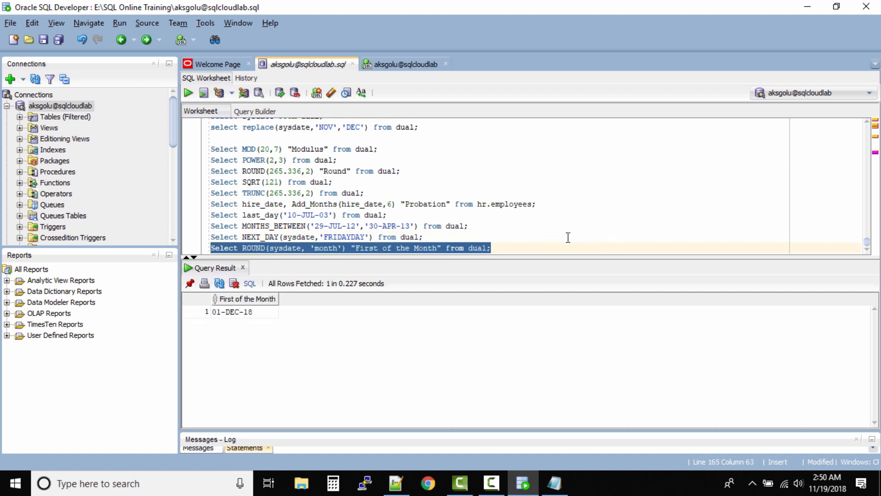
{"action": "left_click", "coordinate": [244, 311]}
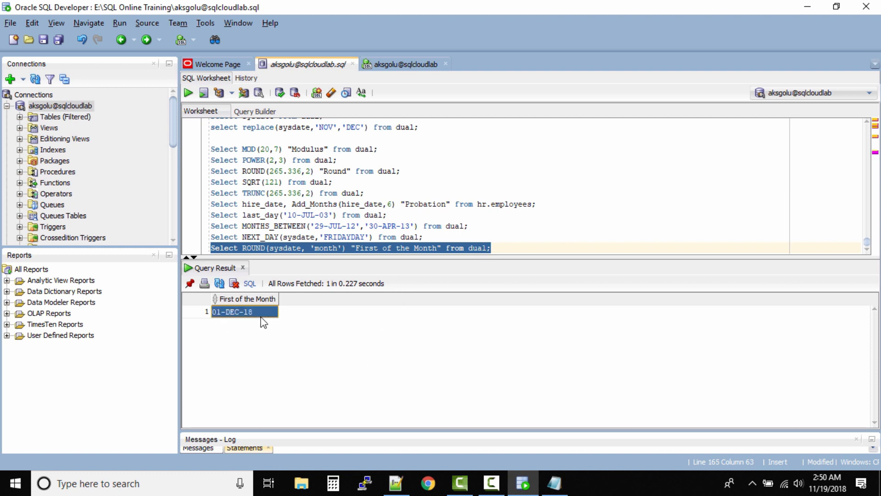
{"action": "left_click", "coordinate": [490, 248]}
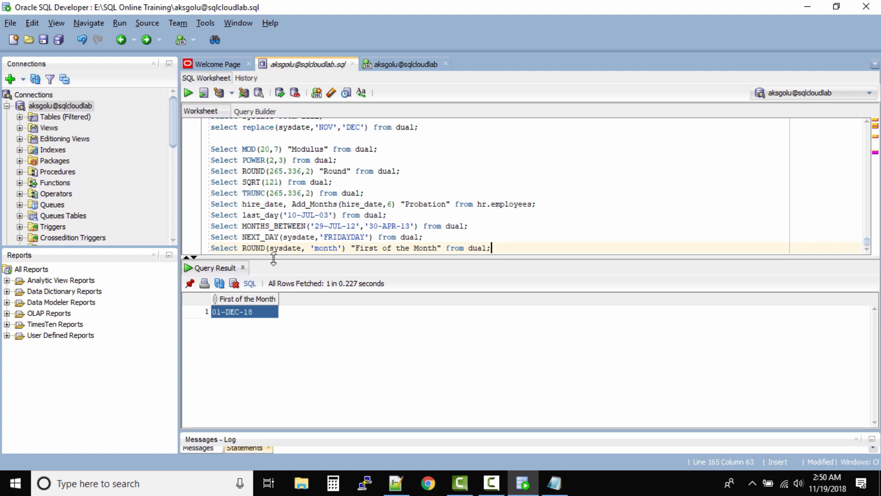
{"action": "left_click", "coordinate": [554, 483]}
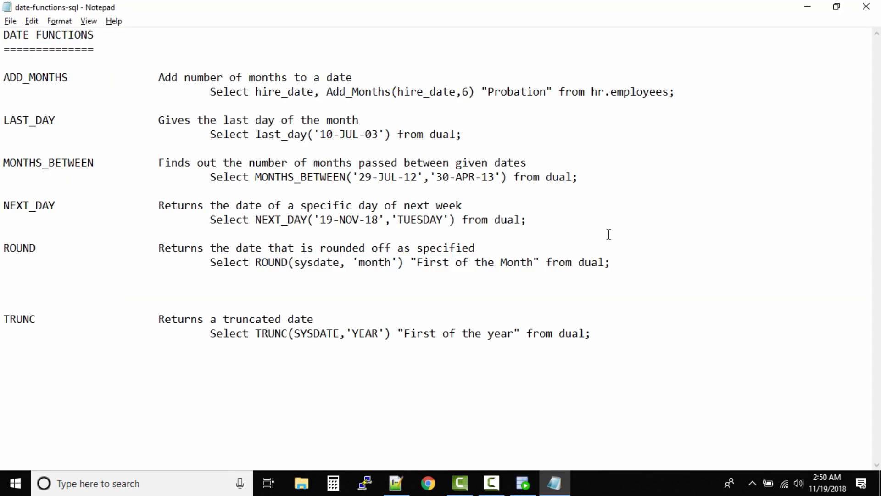
{"action": "mouse_move", "coordinate": [622, 230]}
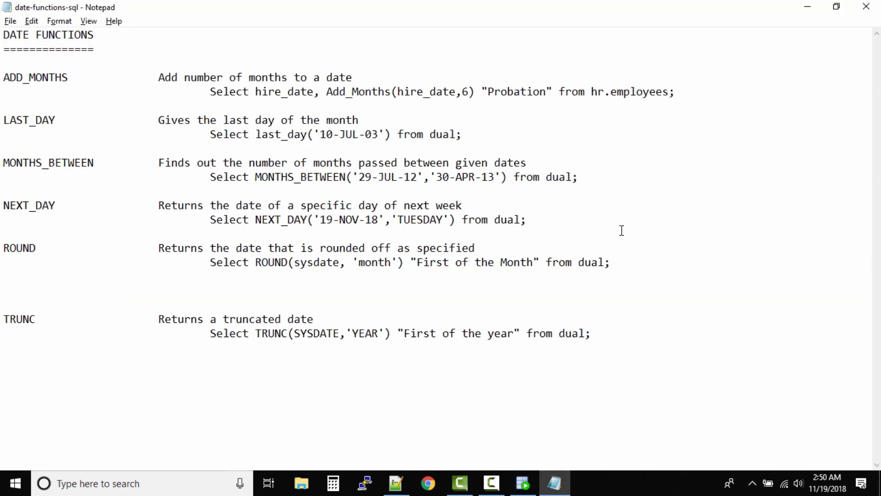
Step: Type 'Half value: 15' under the ROUND example and recheck the First of the Month result
{"action": "type", "text": "Half"}
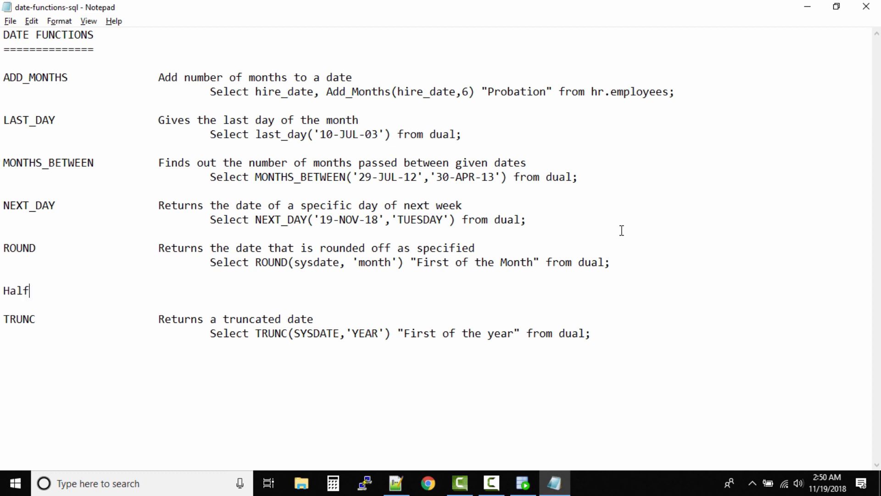
{"action": "type", "text": "v"}
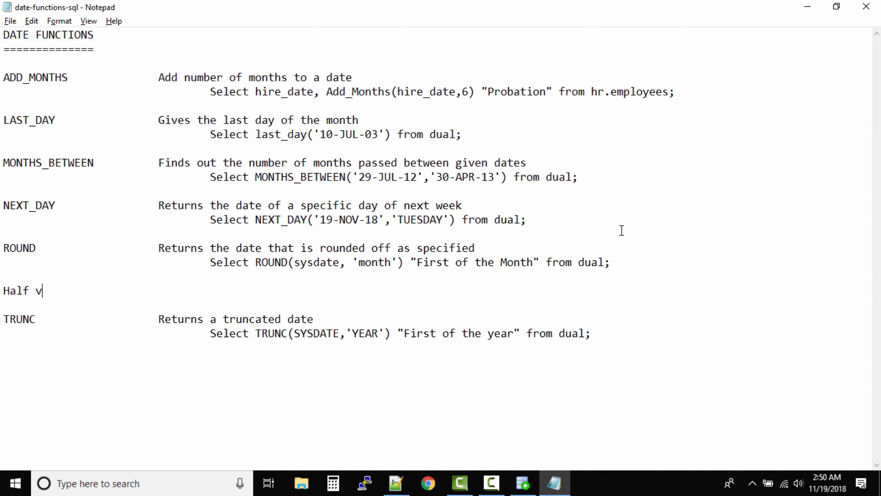
{"action": "type", "text": "alue:"}
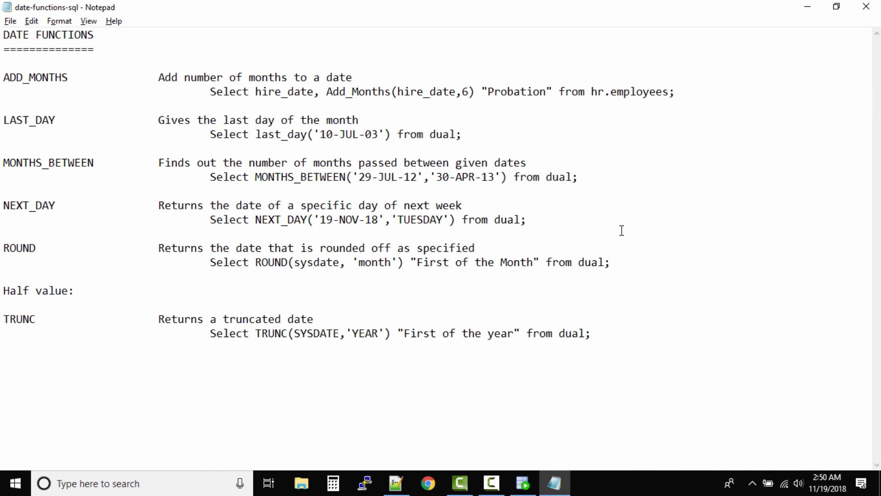
{"action": "left_click", "coordinate": [82, 291]}
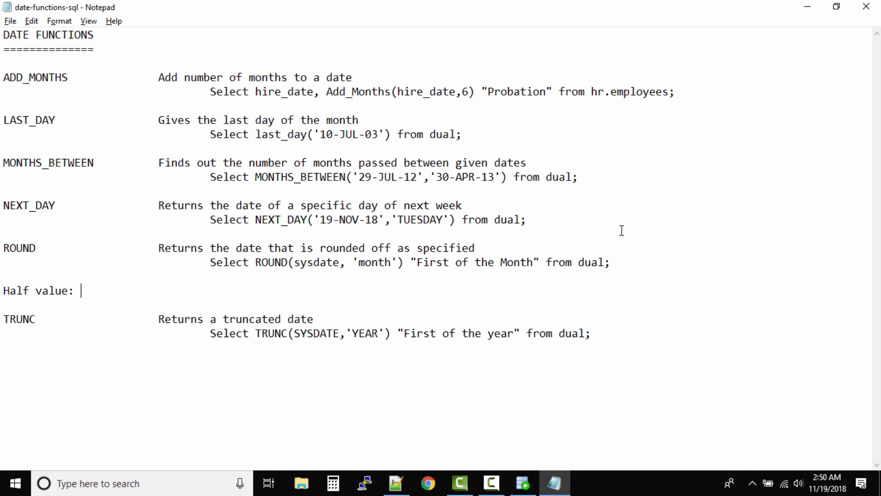
{"action": "type", "text": "15"}
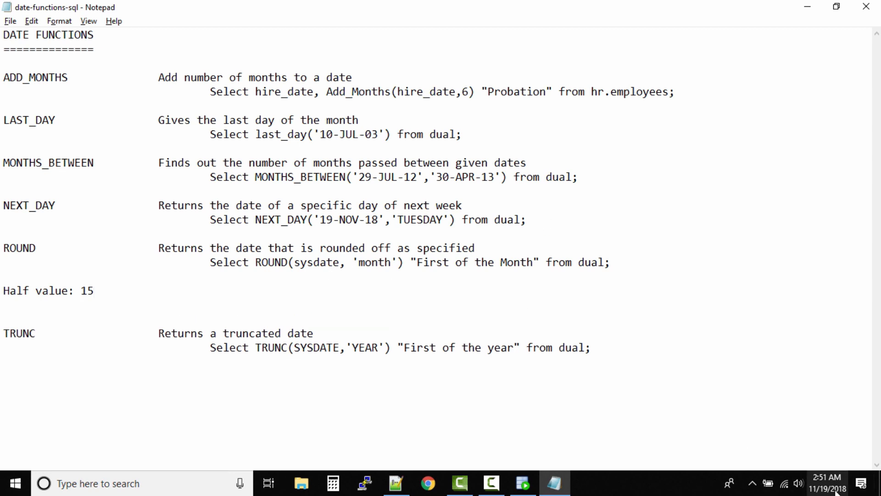
{"action": "double_click", "coordinate": [75, 291]}
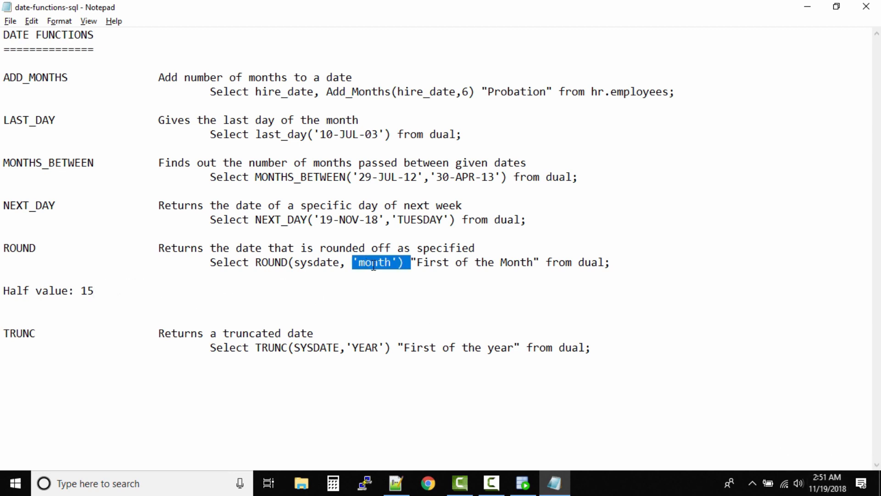
{"action": "left_click", "coordinate": [522, 483]}
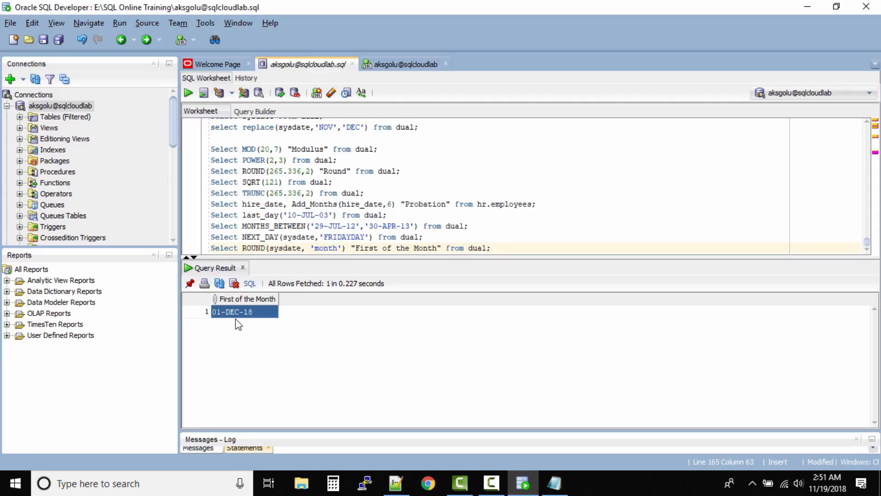
{"action": "left_click", "coordinate": [555, 482]}
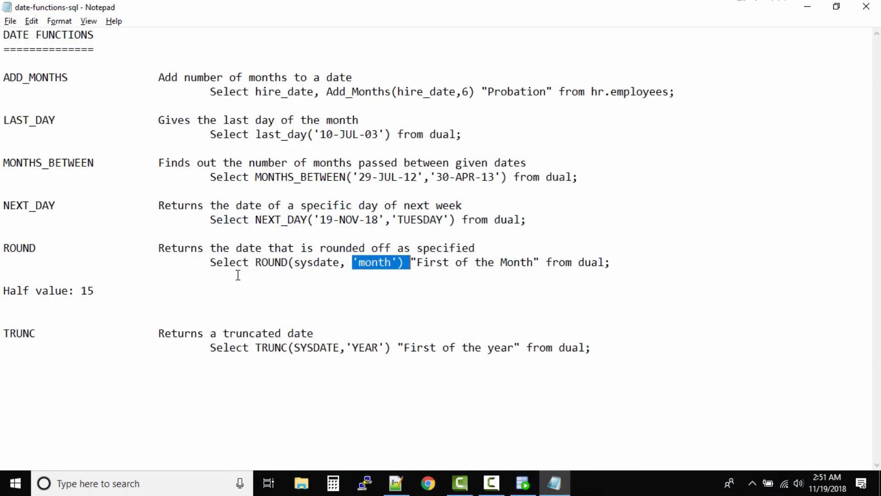
{"action": "mouse_move", "coordinate": [323, 262]}
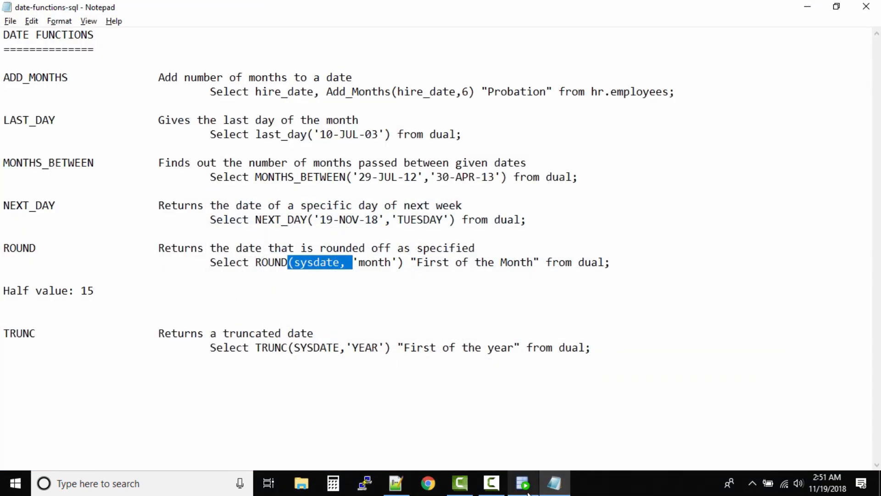
Step: Change the ROUND query's date value to '13-NOV-18' and run it
{"action": "left_click", "coordinate": [523, 484]}
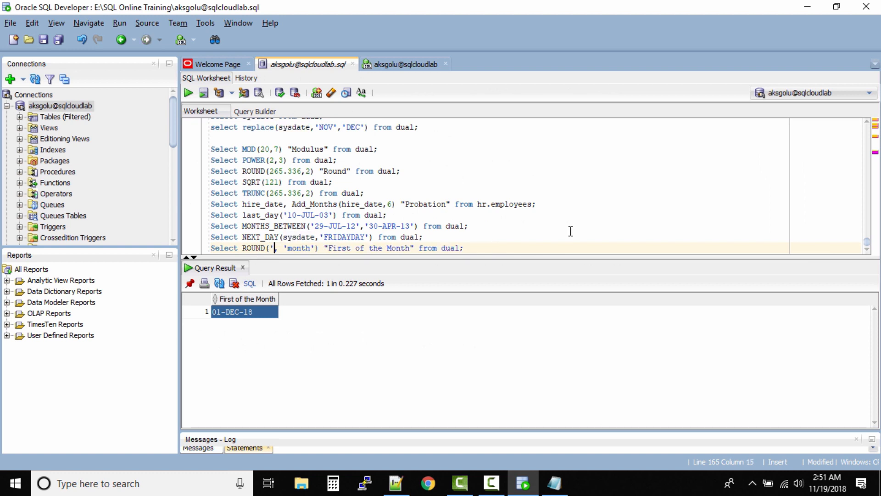
{"action": "type", "text": "13-NOV"}
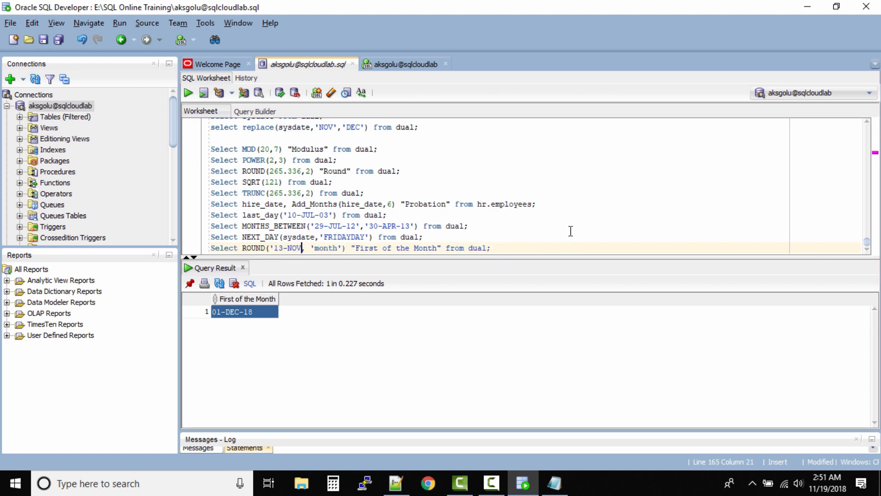
{"action": "type", "text": "-18"}
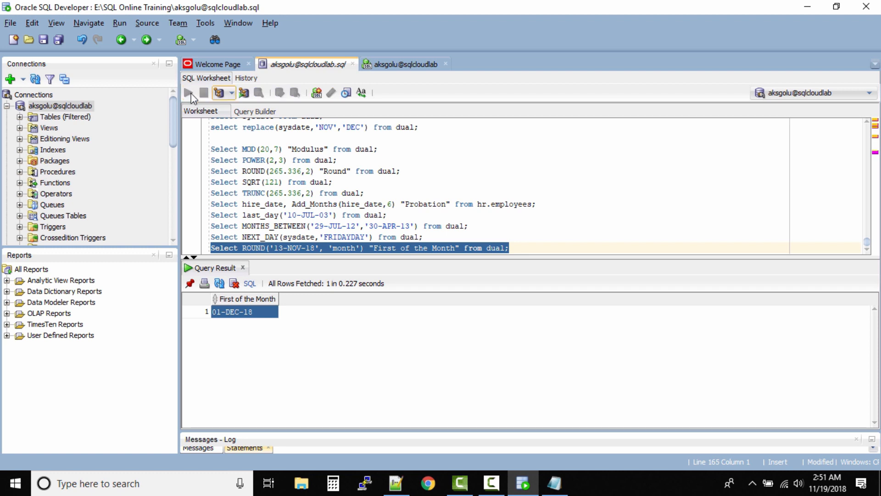
{"action": "left_click", "coordinate": [188, 92]}
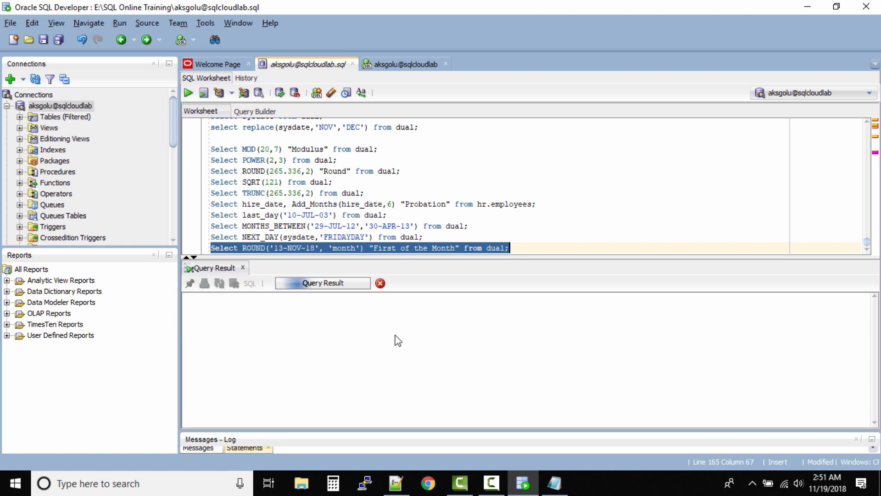
{"action": "left_click", "coordinate": [187, 93]}
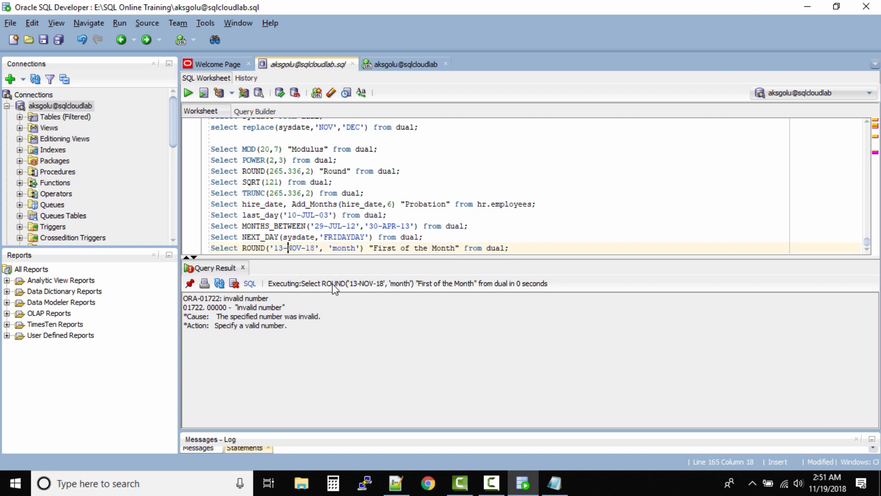
{"action": "mouse_move", "coordinate": [329, 294]}
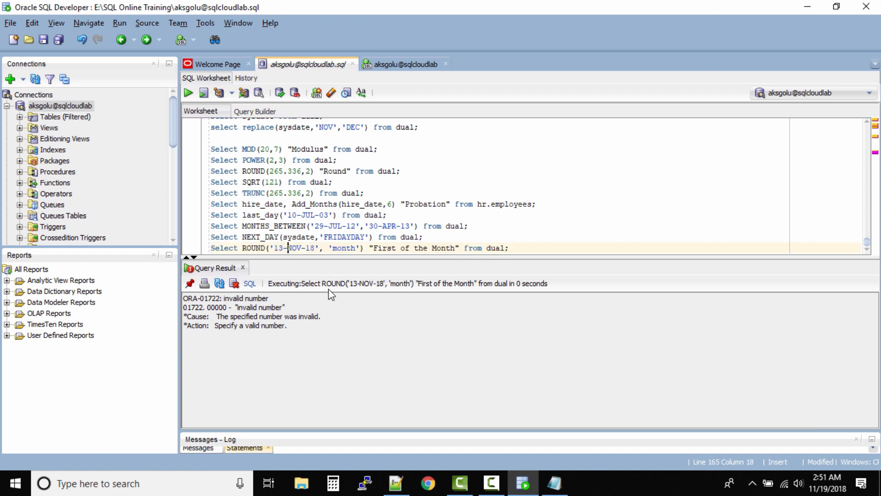
{"action": "mouse_move", "coordinate": [336, 288]}
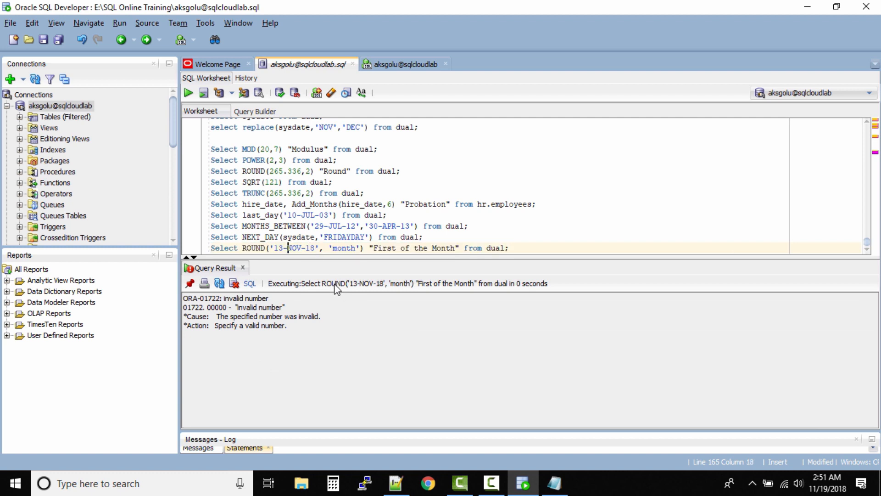
Step: Rerun with the four-digit year, wrapped as to_date('13-NOV-2018'), getting 01-NOV-18
{"action": "left_click", "coordinate": [553, 482]}
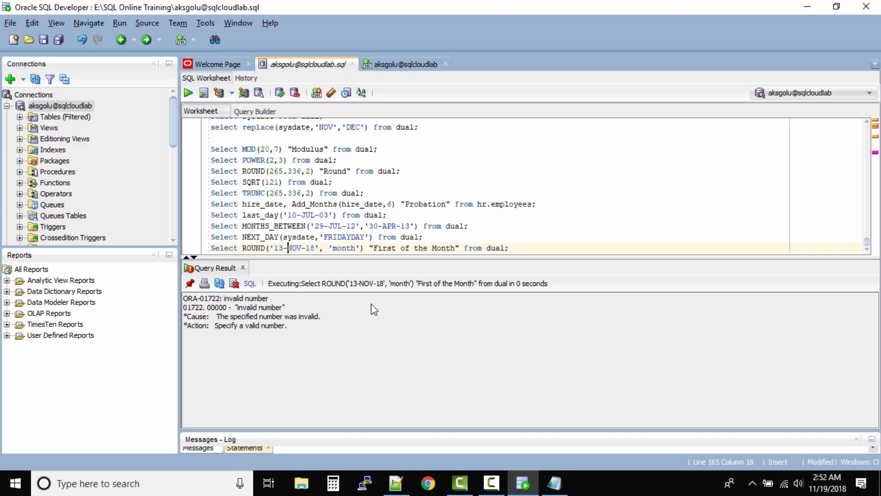
{"action": "left_click", "coordinate": [554, 482]}
{"action": "type", "text": "20"}
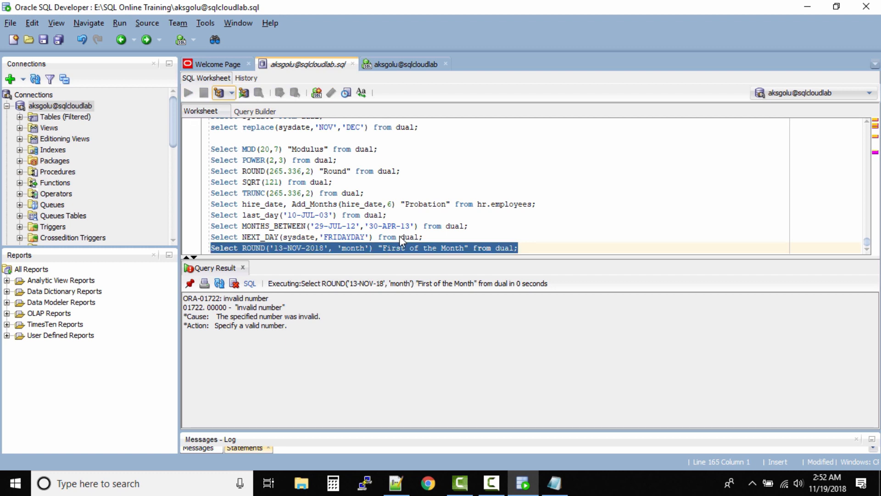
{"action": "left_click", "coordinate": [188, 93]}
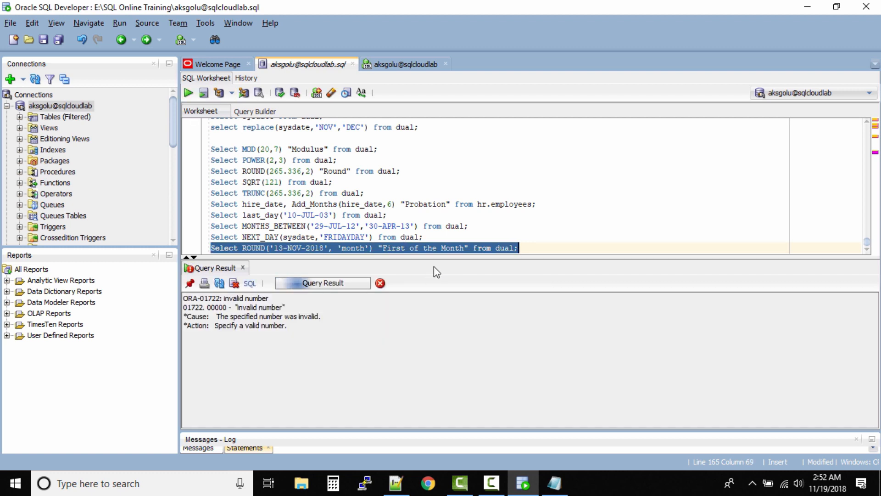
{"action": "left_click", "coordinate": [188, 93]}
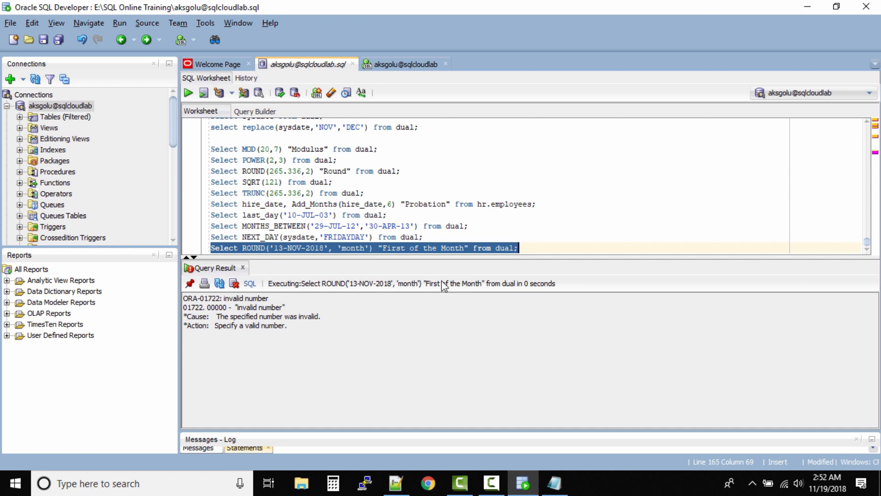
{"action": "mouse_move", "coordinate": [269, 250]}
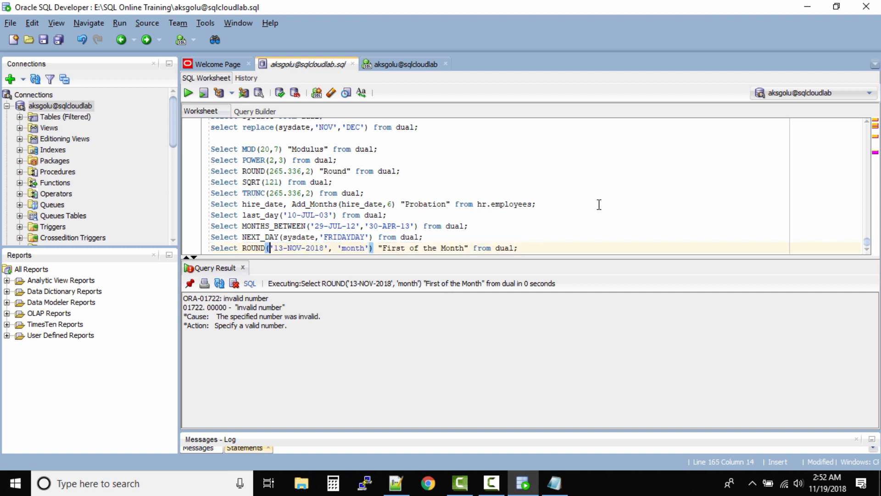
{"action": "type", "text": "to_date"}
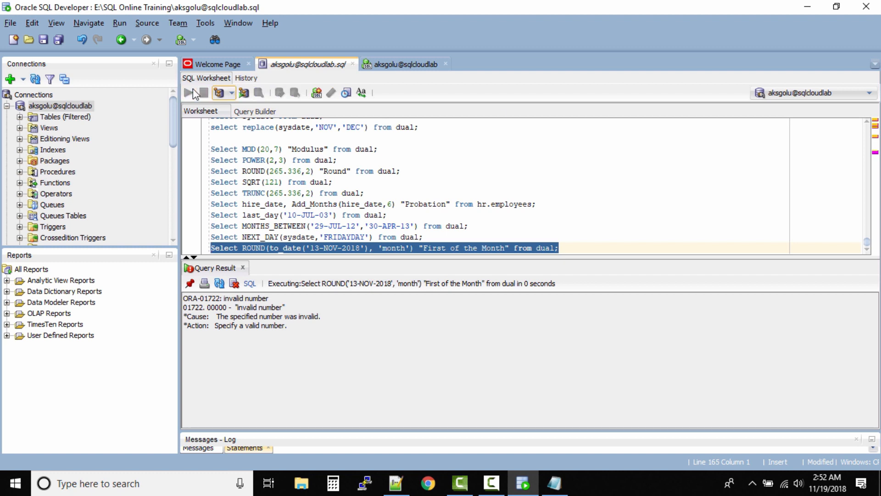
{"action": "left_click", "coordinate": [188, 93]}
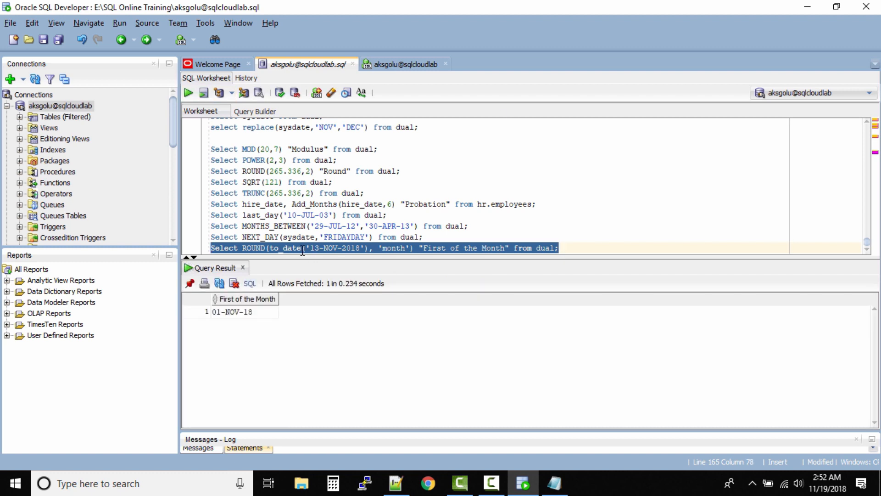
{"action": "mouse_move", "coordinate": [284, 278]}
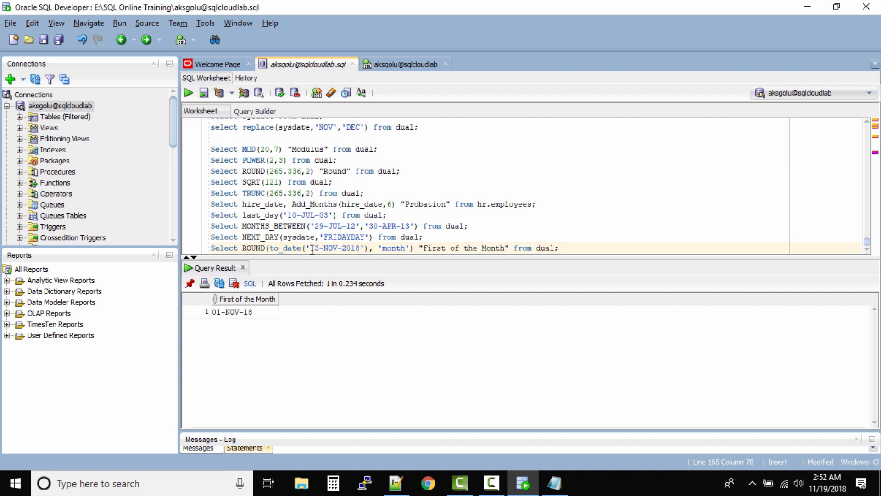
{"action": "double_click", "coordinate": [334, 248]}
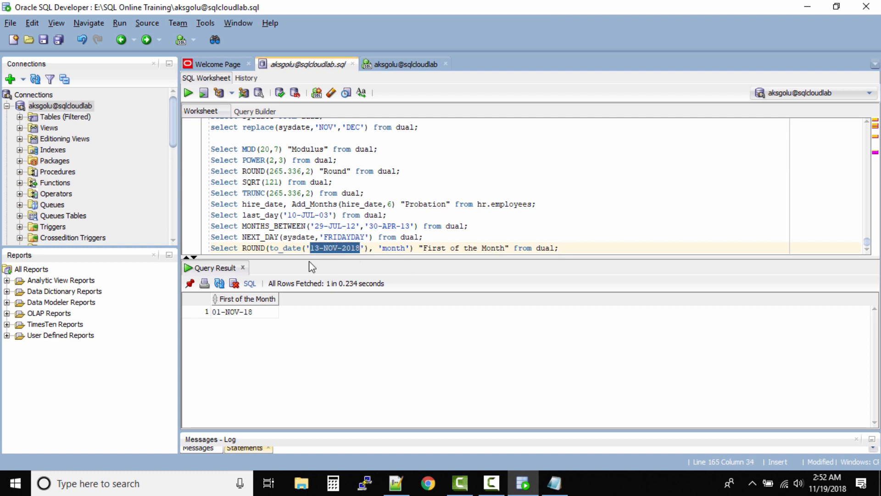
{"action": "mouse_move", "coordinate": [312, 447]}
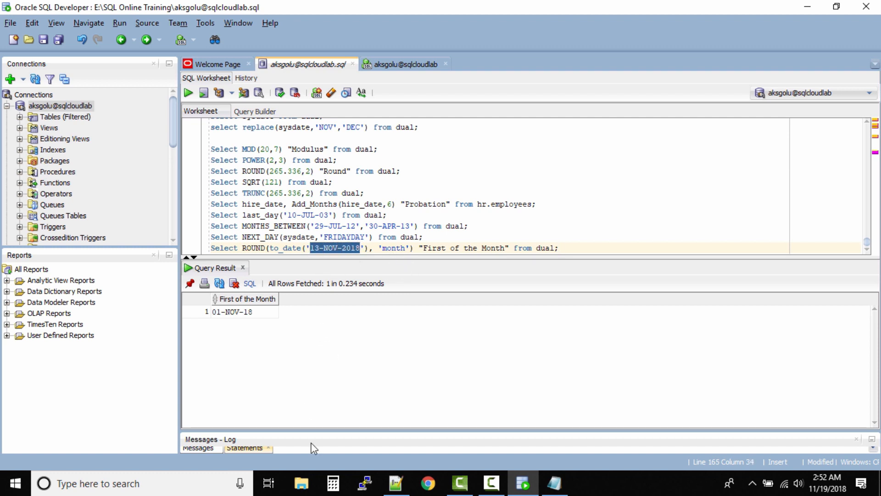
{"action": "left_click", "coordinate": [396, 483]}
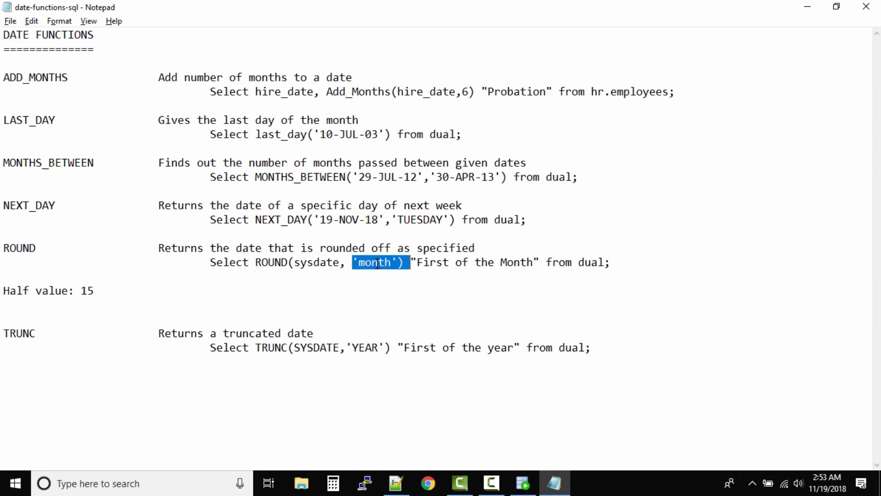
{"action": "mouse_move", "coordinate": [132, 332]}
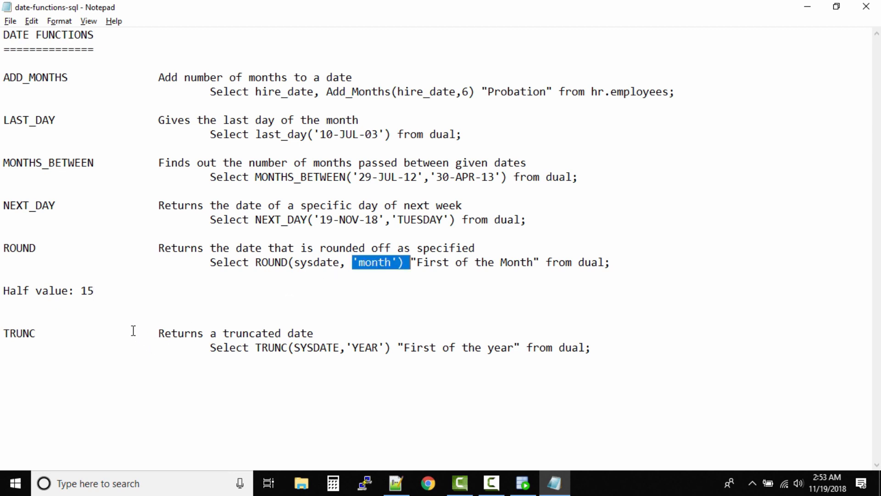
{"action": "double_click", "coordinate": [87, 291]}
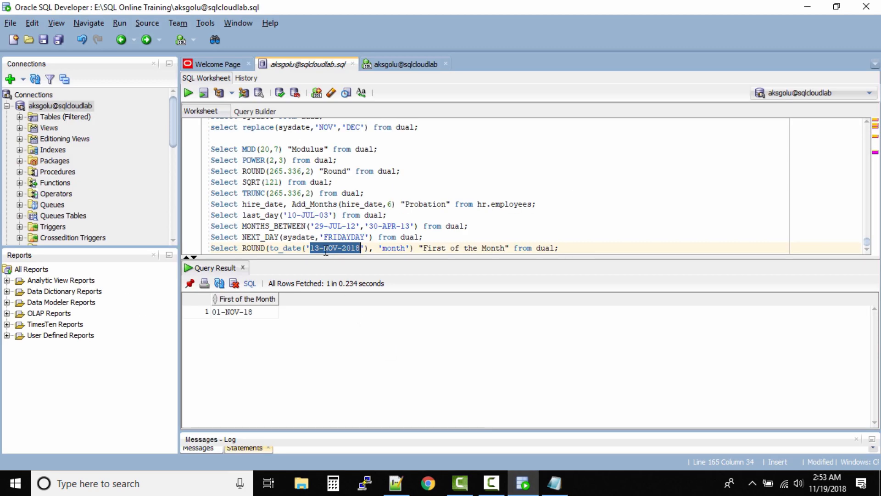
{"action": "mouse_move", "coordinate": [259, 343]}
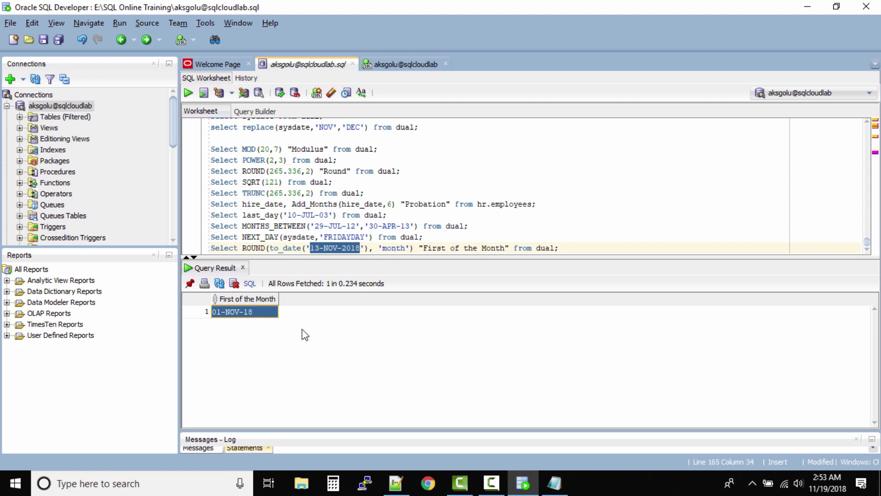
{"action": "left_click", "coordinate": [554, 495]}
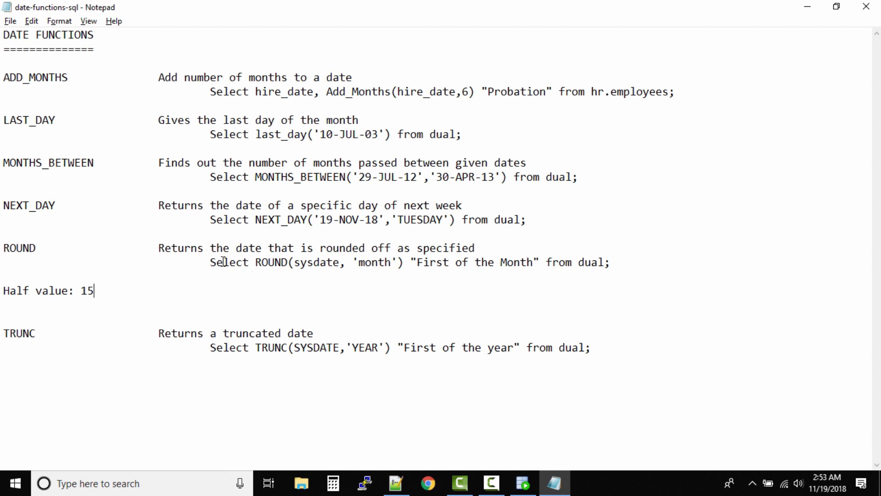
Step: Add a ROUND(sysdate, 'year') example line in Notepad and change the Half value to June
{"action": "left_click_drag", "start_coordinate": [210, 262], "coordinate": [610, 262]}
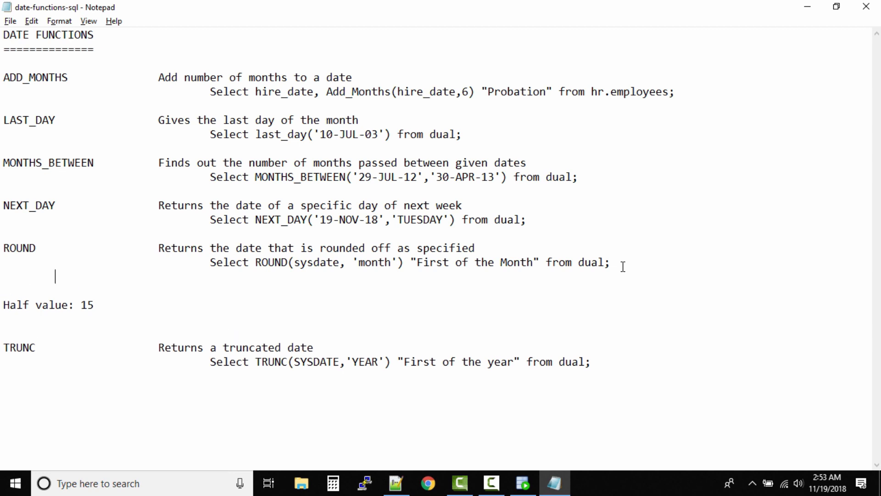
{"action": "type", "text": "Select ROUND(sysdate, 'month') \"First of the Month\" from dual;"}
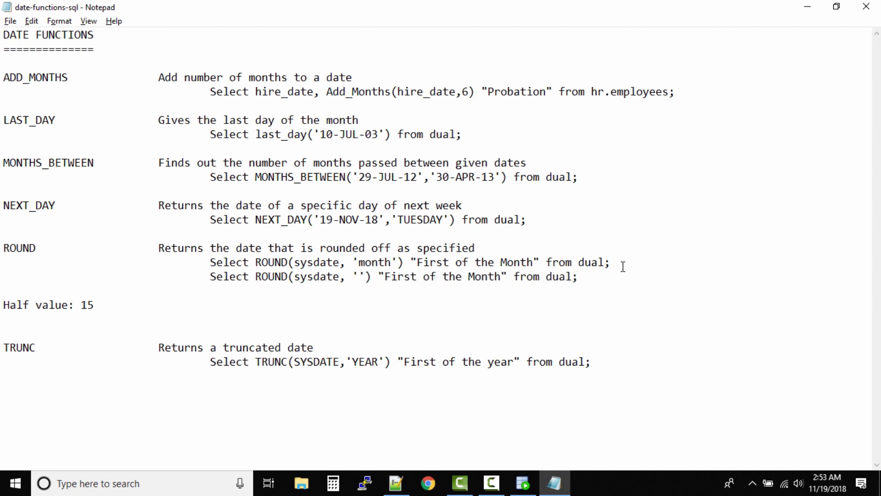
{"action": "type", "text": "year"}
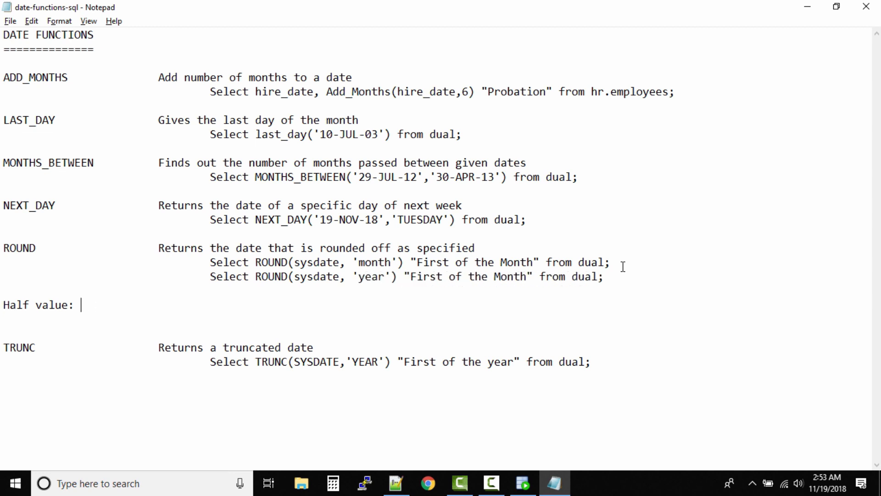
{"action": "type", "text": "June"}
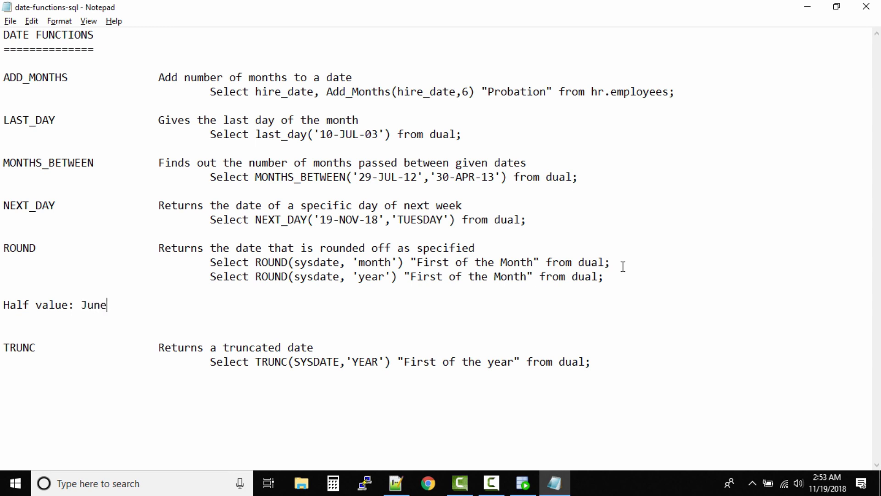
{"action": "mouse_move", "coordinate": [841, 353]}
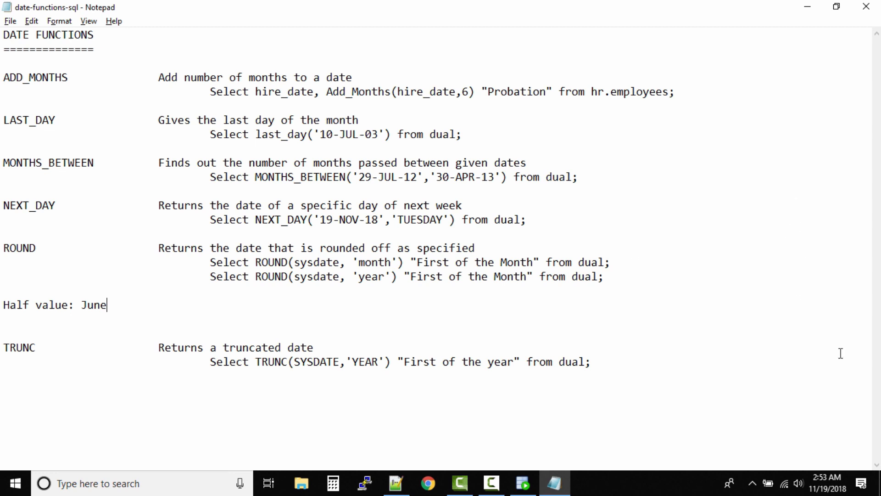
{"action": "mouse_move", "coordinate": [834, 490]}
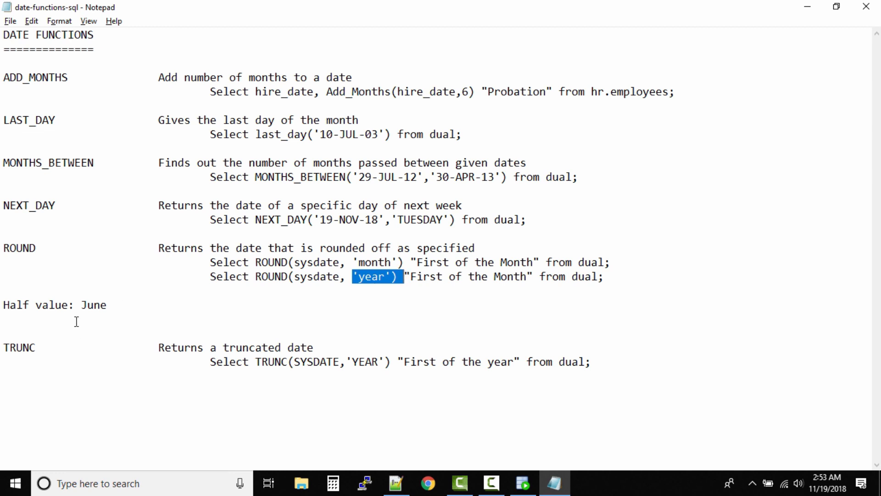
{"action": "left_click", "coordinate": [111, 305]}
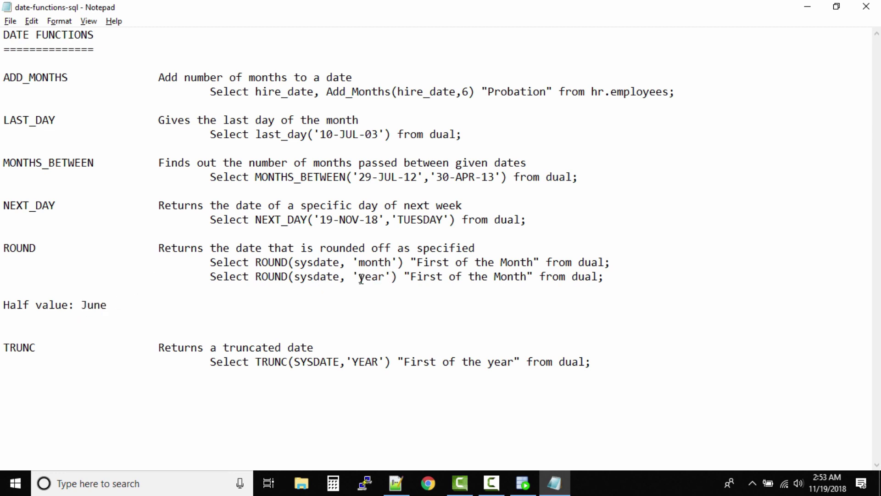
{"action": "double_click", "coordinate": [374, 277]}
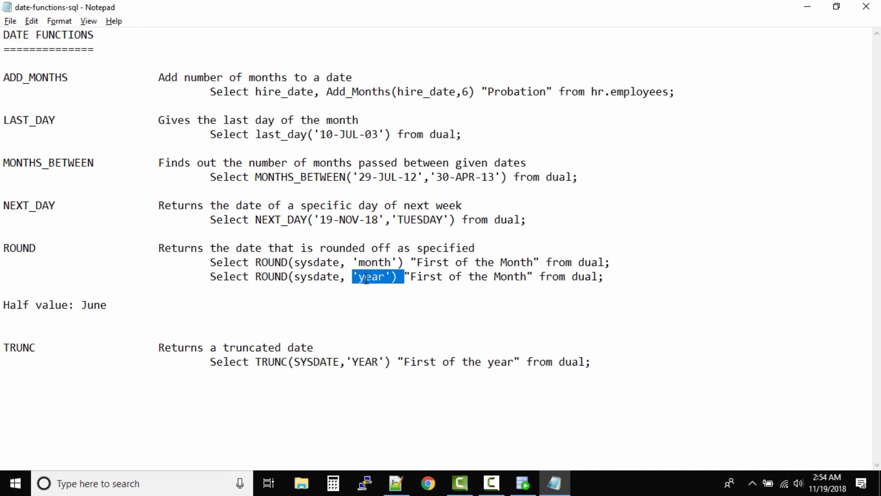
{"action": "triple_click", "coordinate": [374, 276]}
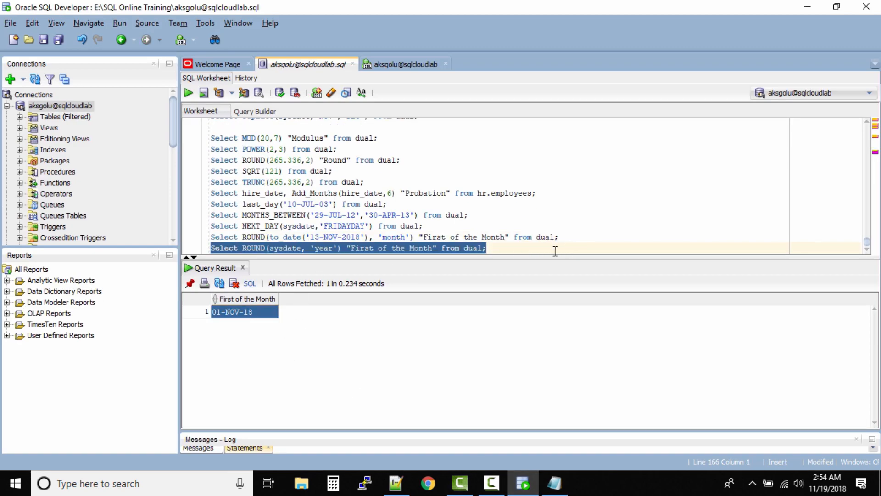
Step: Run ROUND(sysdate, 'year') in the worksheet and confirm the 01-JAN-19 result
{"action": "left_click", "coordinate": [189, 93]}
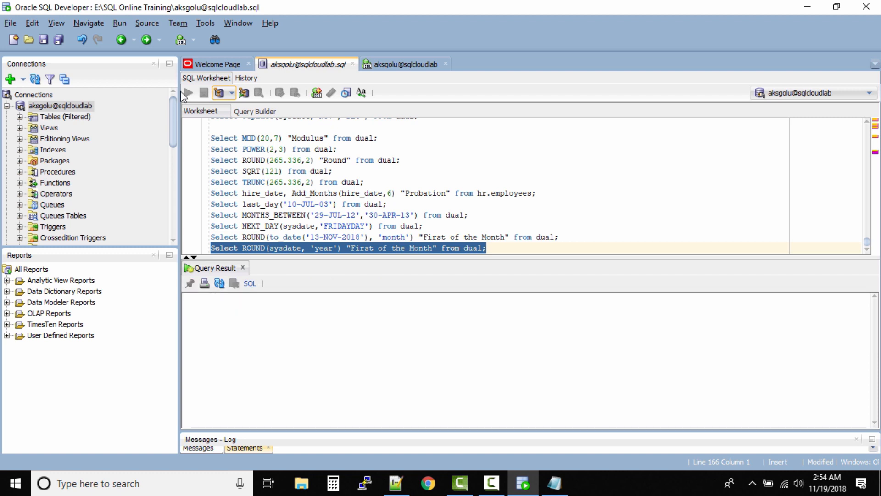
{"action": "left_click", "coordinate": [189, 93]}
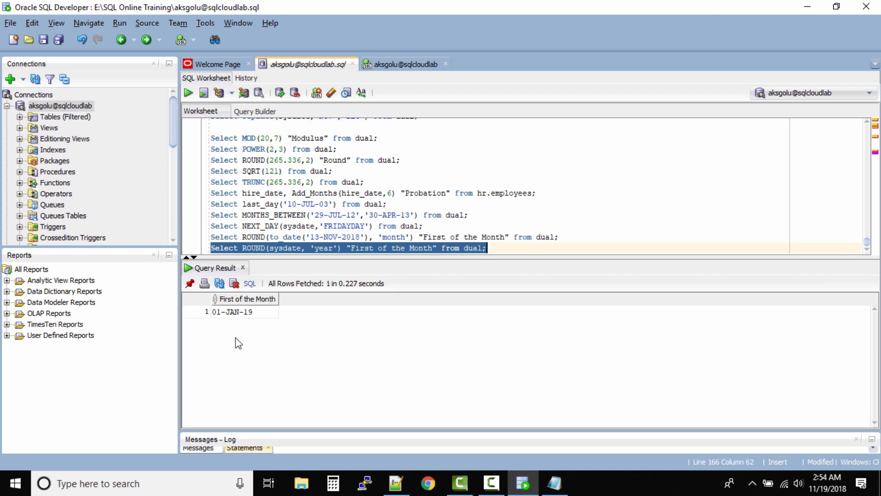
{"action": "mouse_move", "coordinate": [366, 341]}
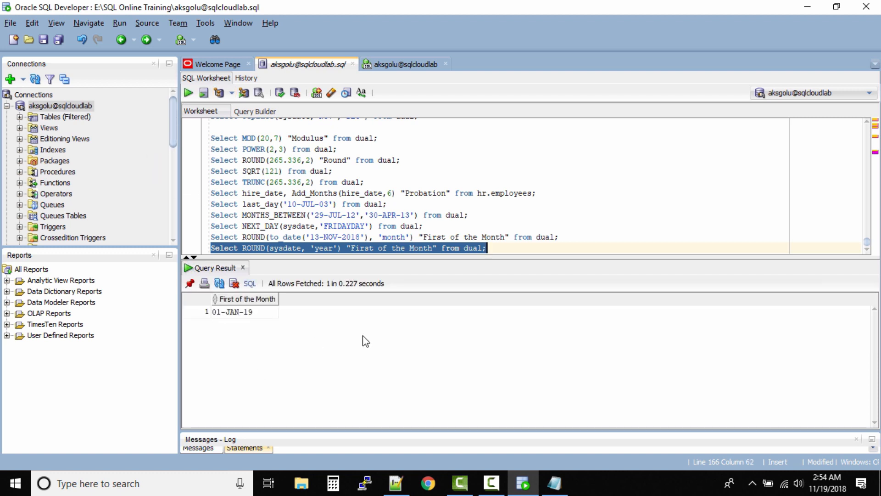
{"action": "left_click", "coordinate": [557, 483]}
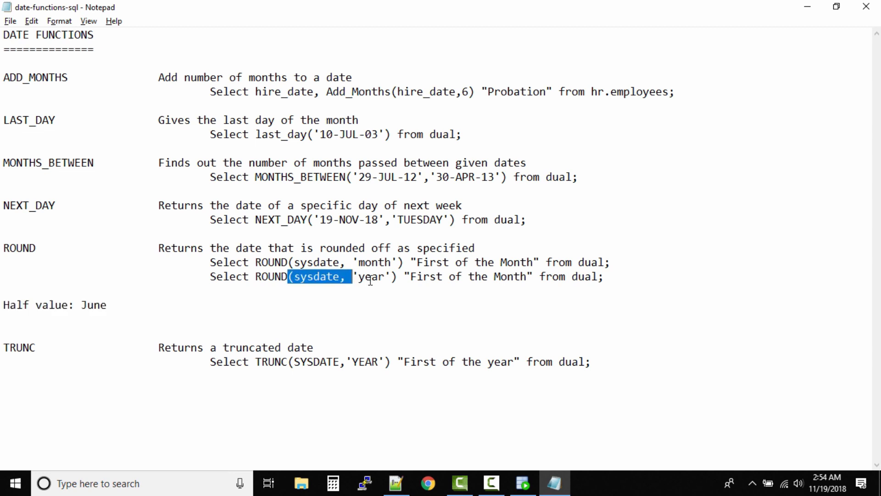
{"action": "mouse_move", "coordinate": [152, 331]}
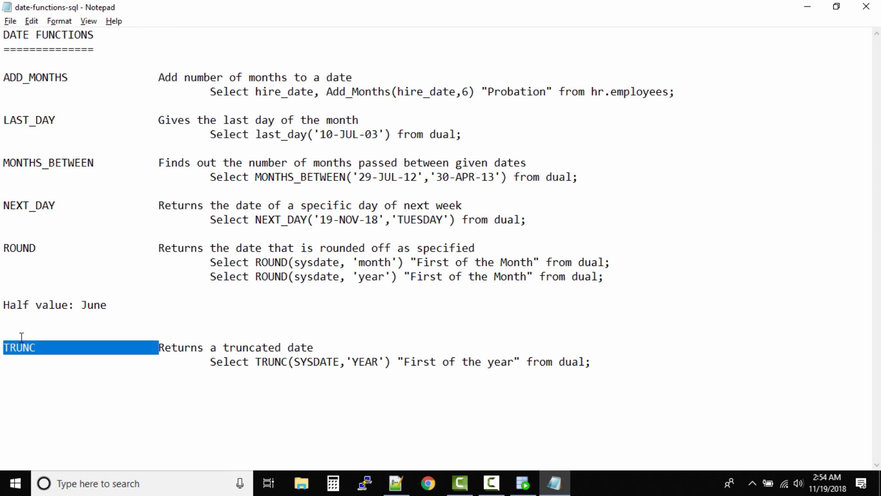
Step: Write a TRUNC(SYSDATE,'month') line above the YEAR example and select it for copying
{"action": "left_click", "coordinate": [126, 305]}
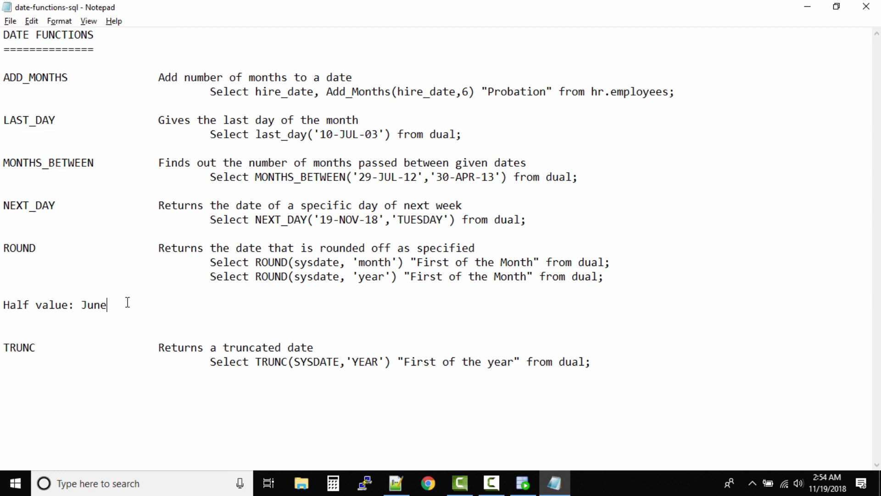
{"action": "mouse_move", "coordinate": [196, 298]}
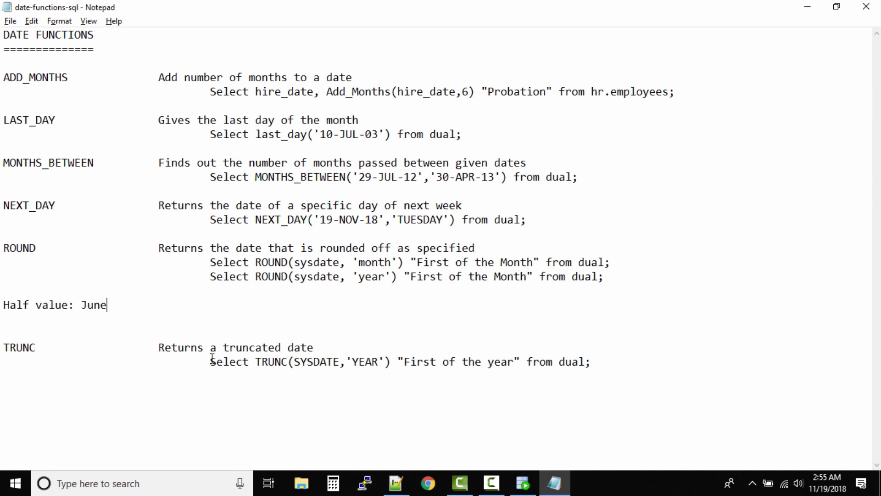
{"action": "left_click", "coordinate": [211, 362]}
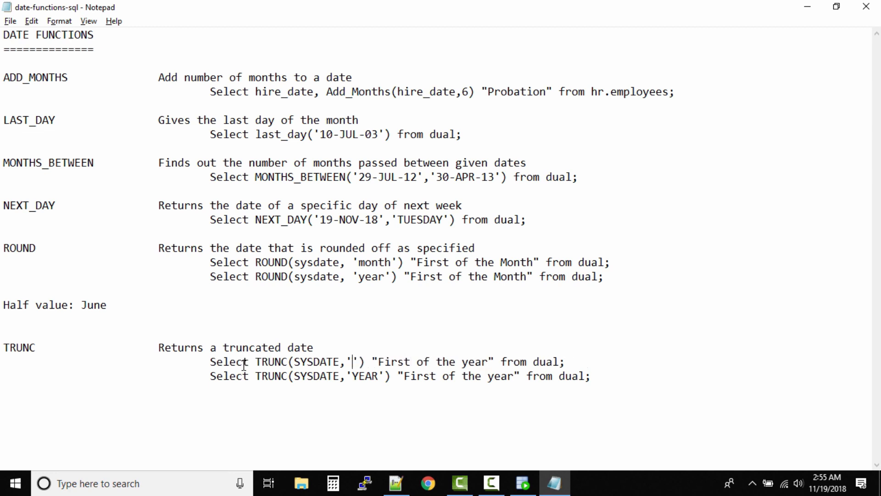
{"action": "type", "text": "month"}
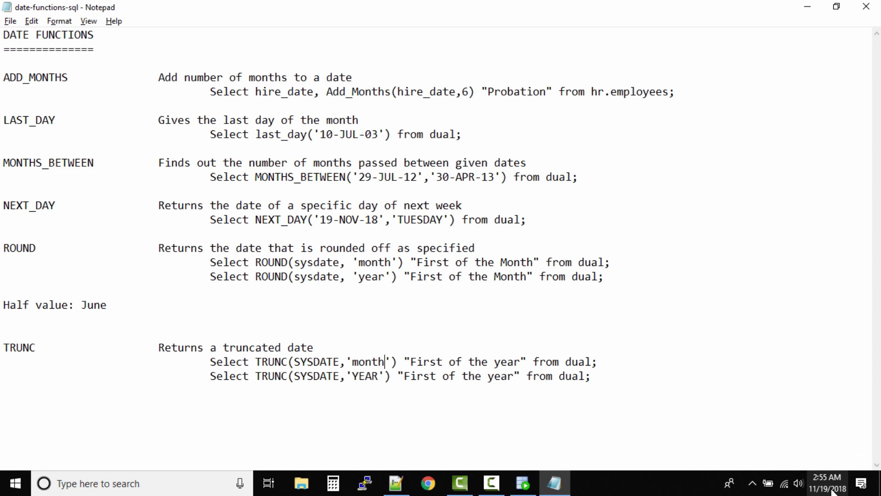
{"action": "mouse_move", "coordinate": [707, 483]}
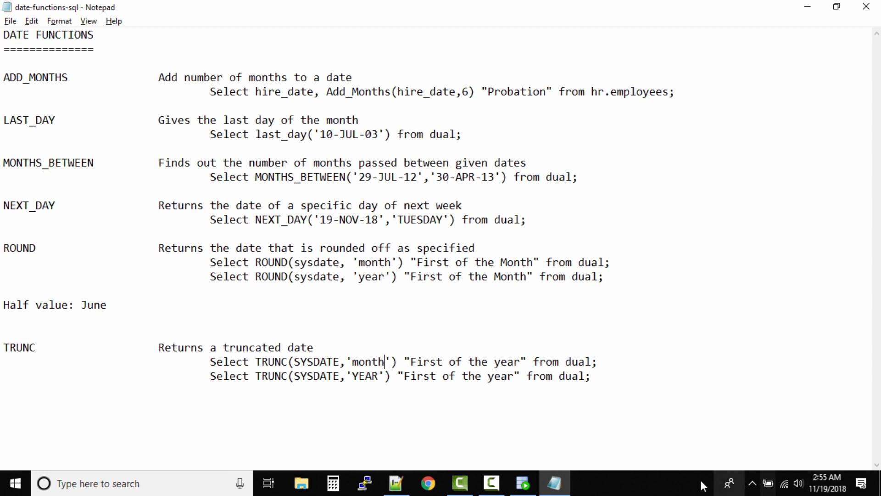
{"action": "left_click_drag", "start_coordinate": [289, 362], "coordinate": [397, 361]}
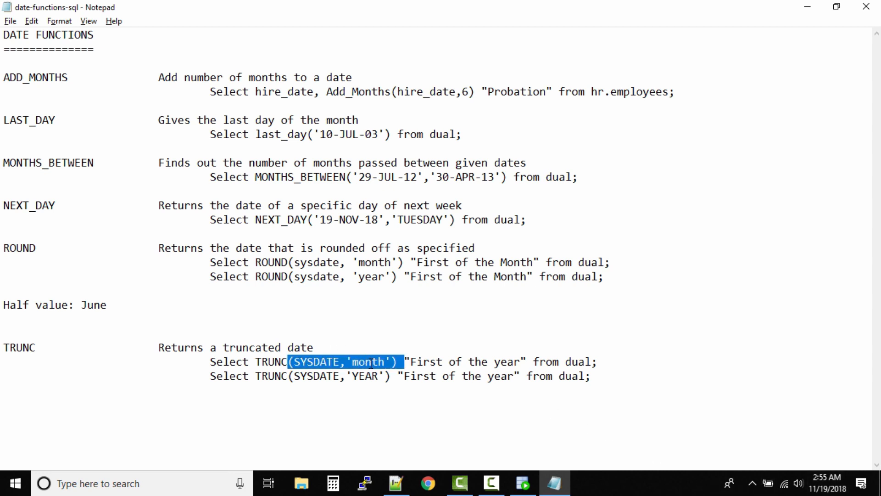
{"action": "left_click", "coordinate": [371, 362]}
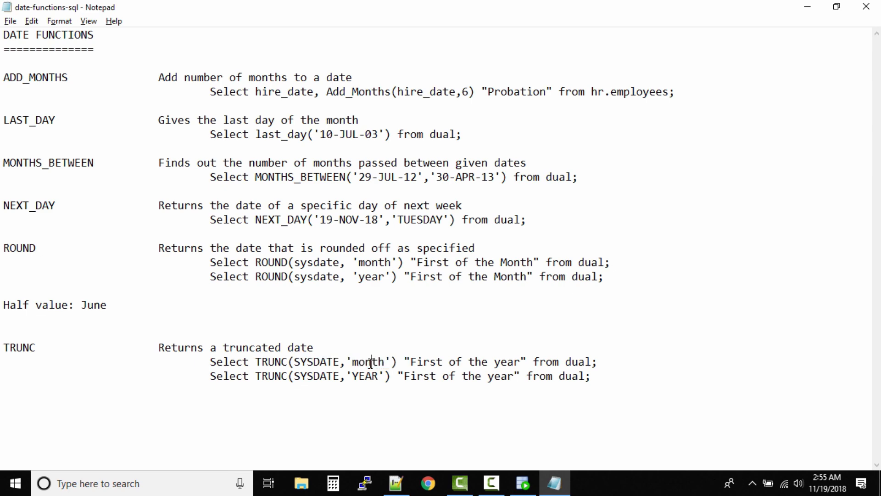
{"action": "left_click_drag", "start_coordinate": [210, 361], "coordinate": [598, 361]}
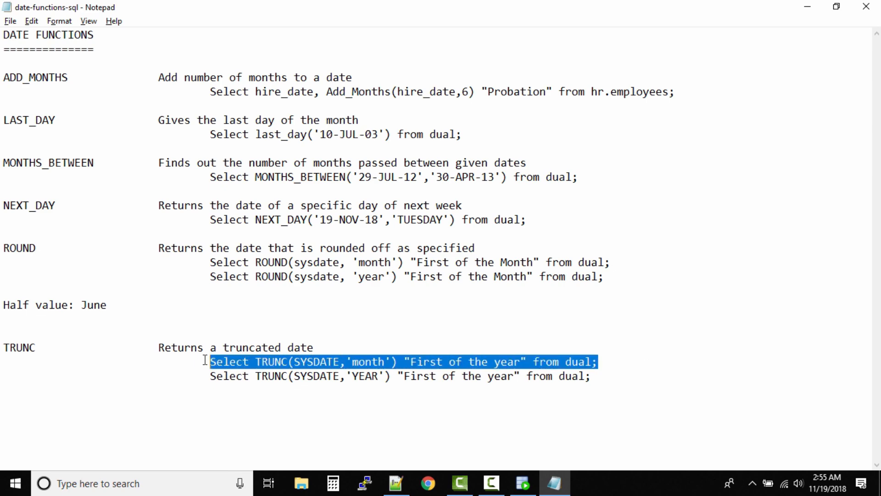
{"action": "left_click", "coordinate": [524, 481]}
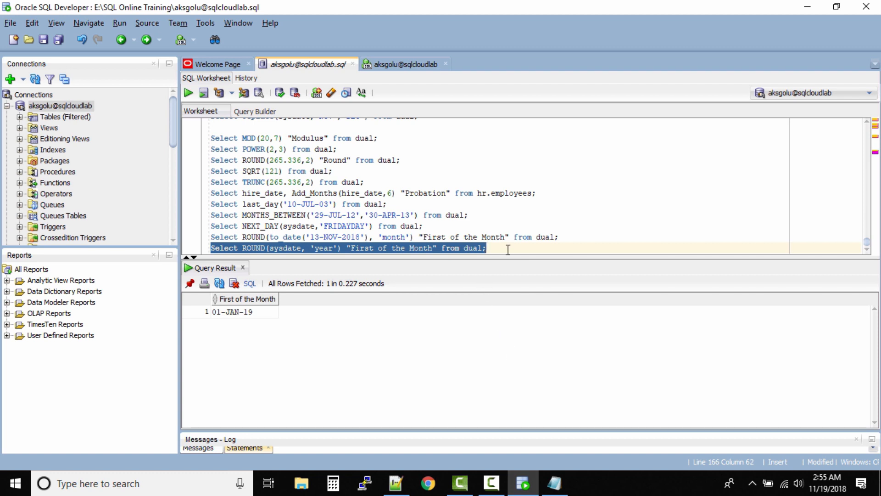
Step: Paste and run the TRUNC(SYSDATE,'month') query, returning 01-NOV-18
{"action": "type", "text": "Select TRUNC(SYSDATE,'month') \"First of the year\" from dual;"}
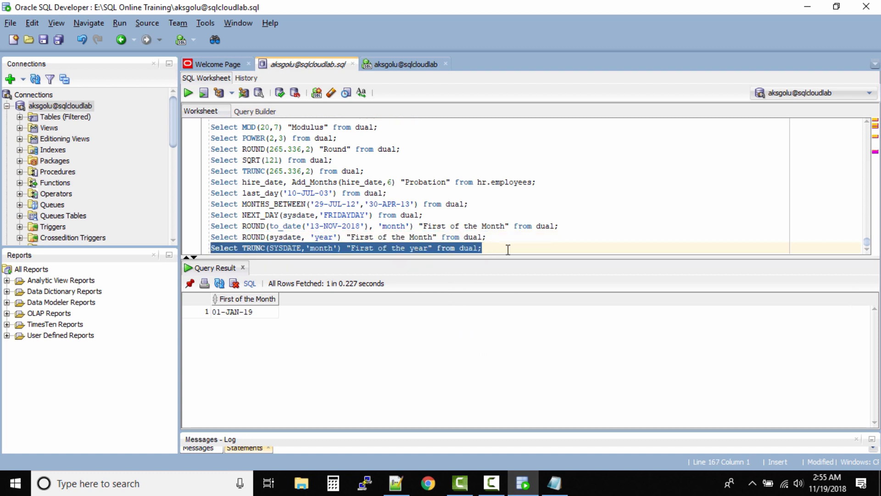
{"action": "left_click", "coordinate": [188, 93]}
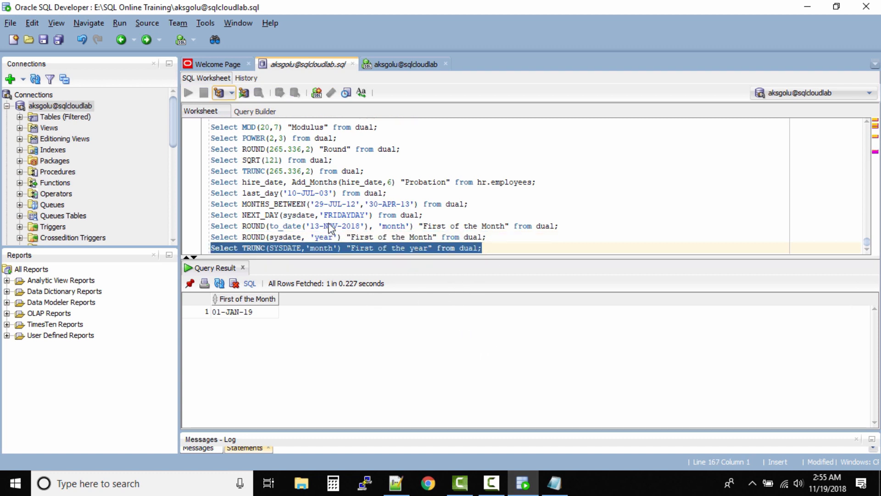
{"action": "left_click", "coordinate": [188, 93]}
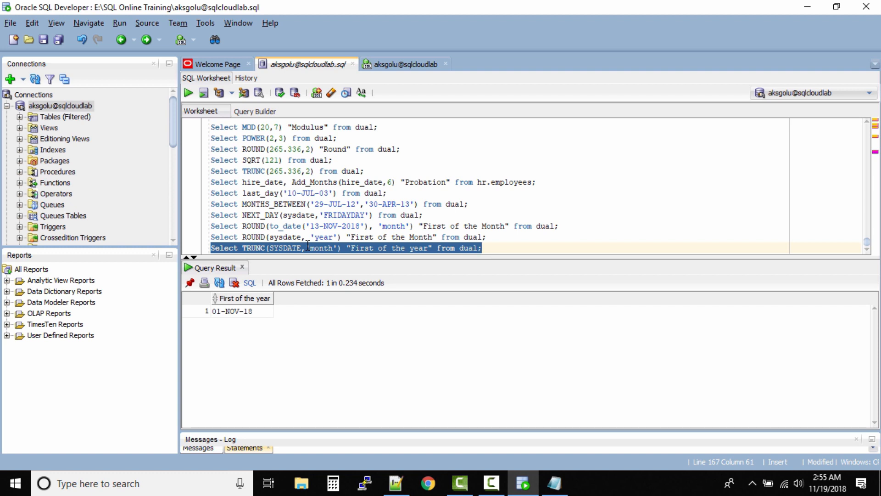
{"action": "double_click", "coordinate": [321, 249]}
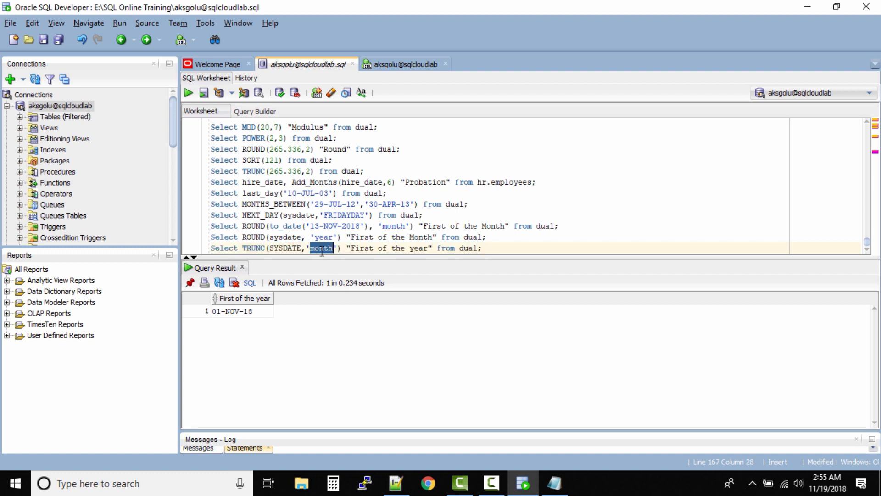
{"action": "mouse_move", "coordinate": [385, 261]}
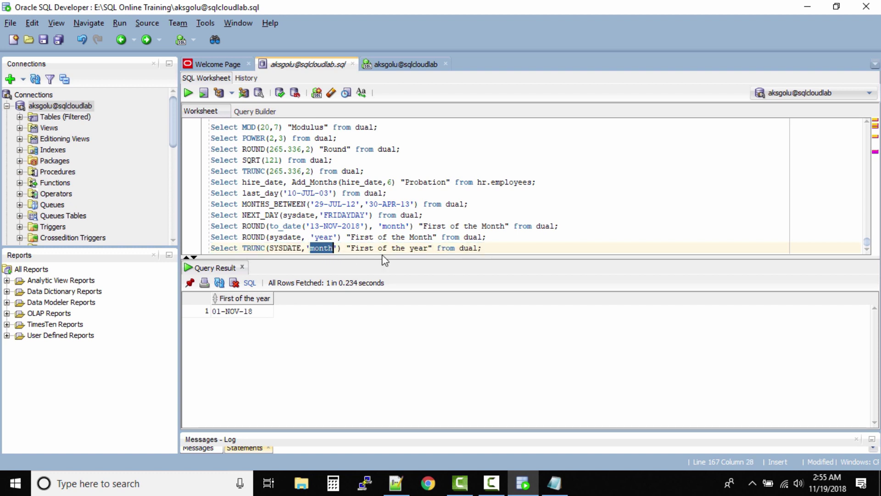
{"action": "double_click", "coordinate": [284, 248]}
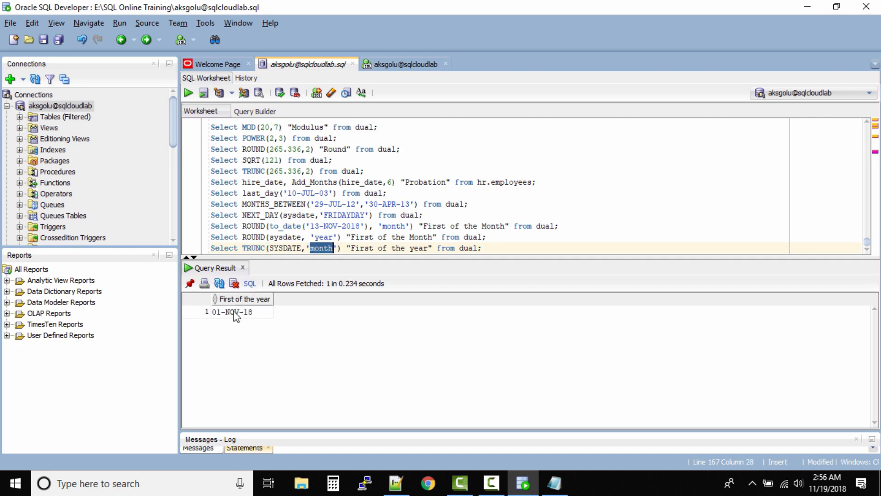
{"action": "left_click", "coordinate": [553, 493]}
{"action": "type", "text": "Select TRUNC(SYSDATE,'YEAR') \"First of the year\" from dual;"}
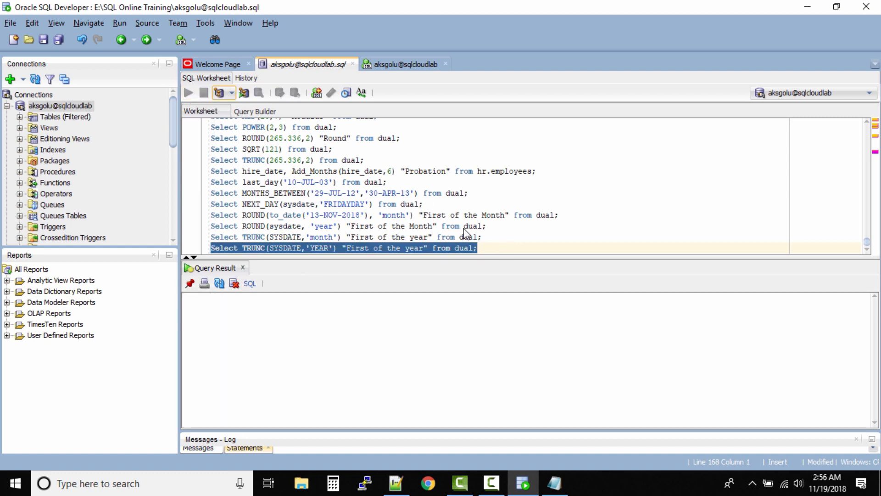
Step: Execute TRUNC(SYSDATE,'YEAR') and check the 01-JAN-18 First of the year result
{"action": "left_click", "coordinate": [187, 93]}
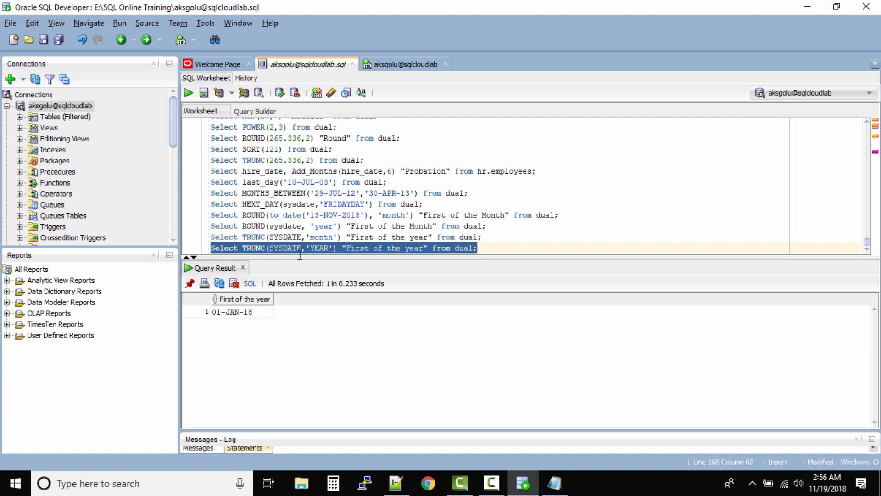
{"action": "mouse_move", "coordinate": [310, 321]}
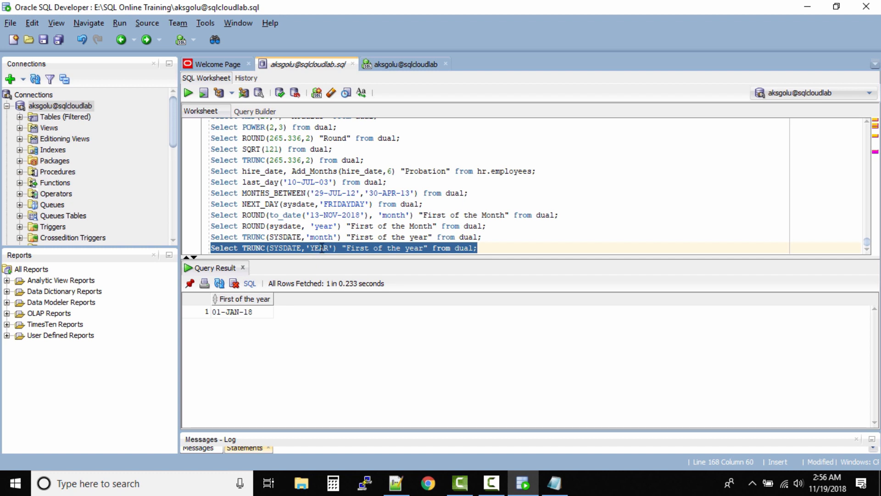
{"action": "double_click", "coordinate": [319, 248]}
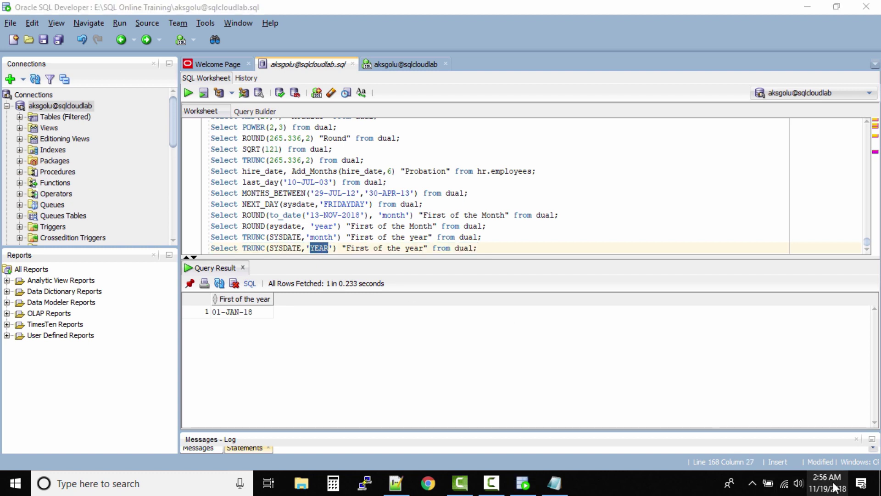
{"action": "left_click", "coordinate": [831, 489]}
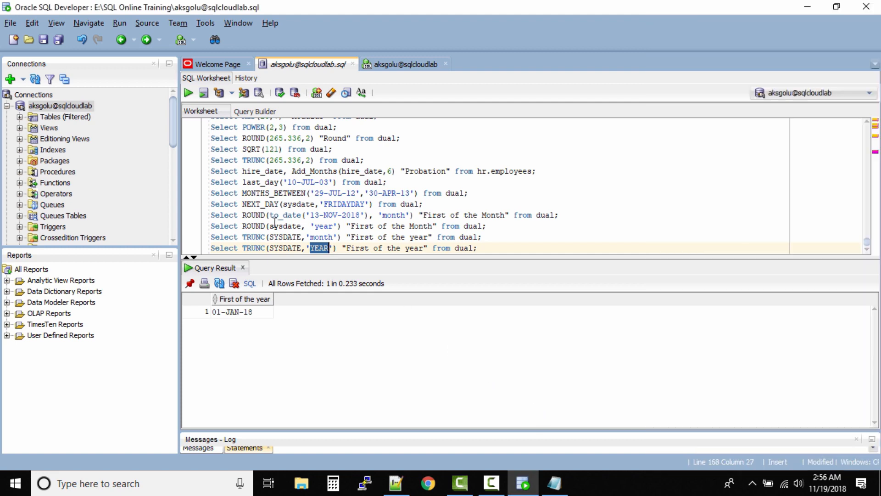
{"action": "left_click", "coordinate": [232, 311]}
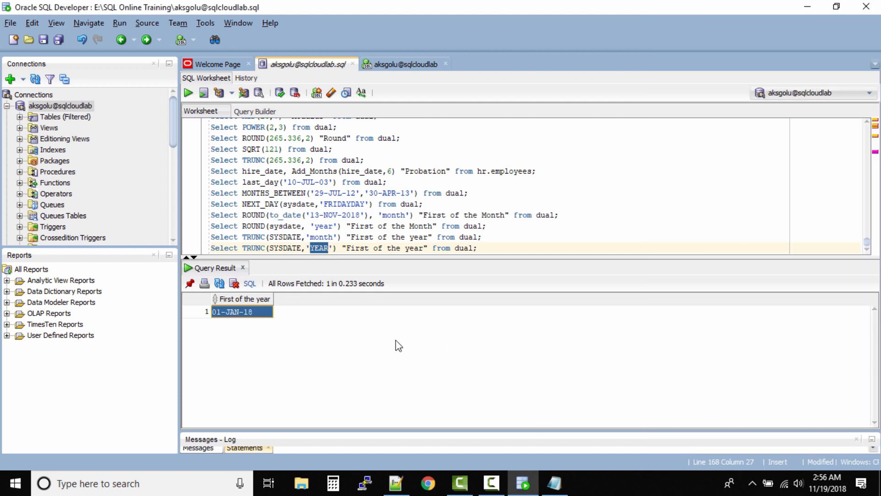